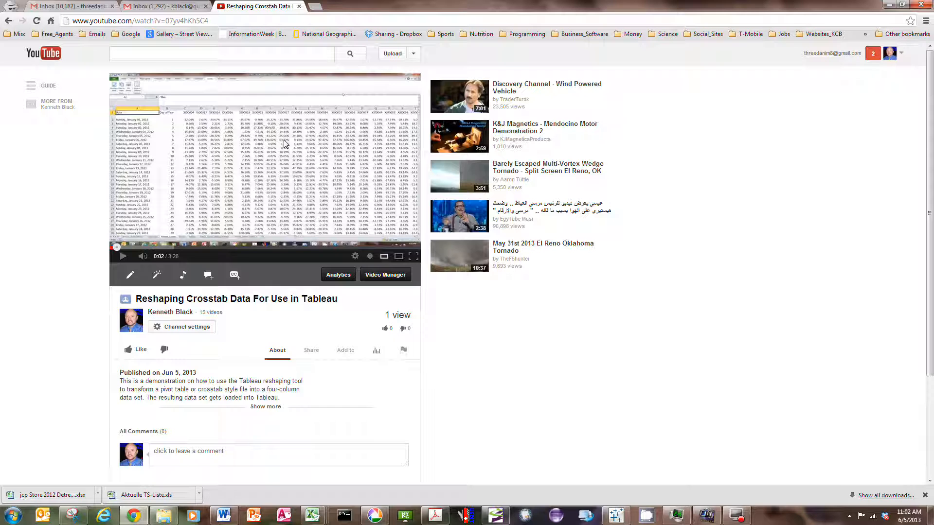
pyautogui.moveTo(142, 300)
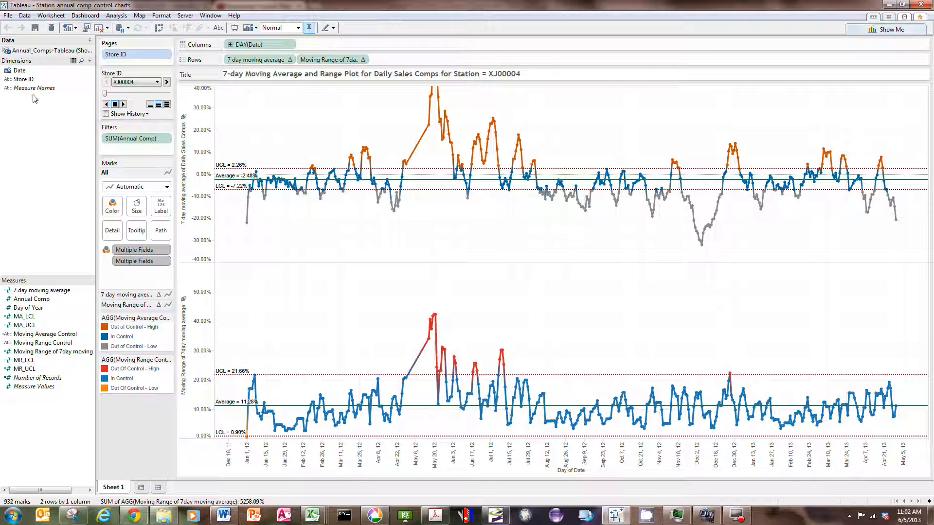
pyautogui.moveTo(40, 87)
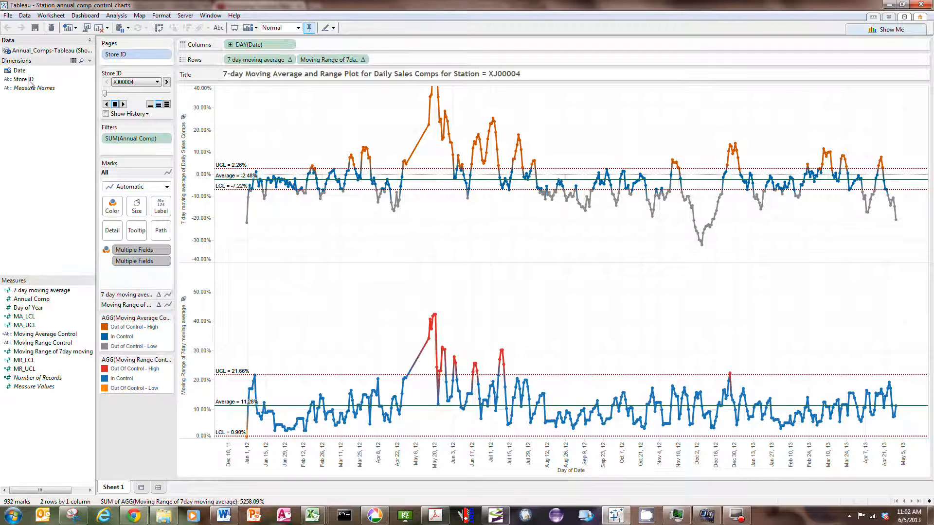
pyautogui.moveTo(39, 308)
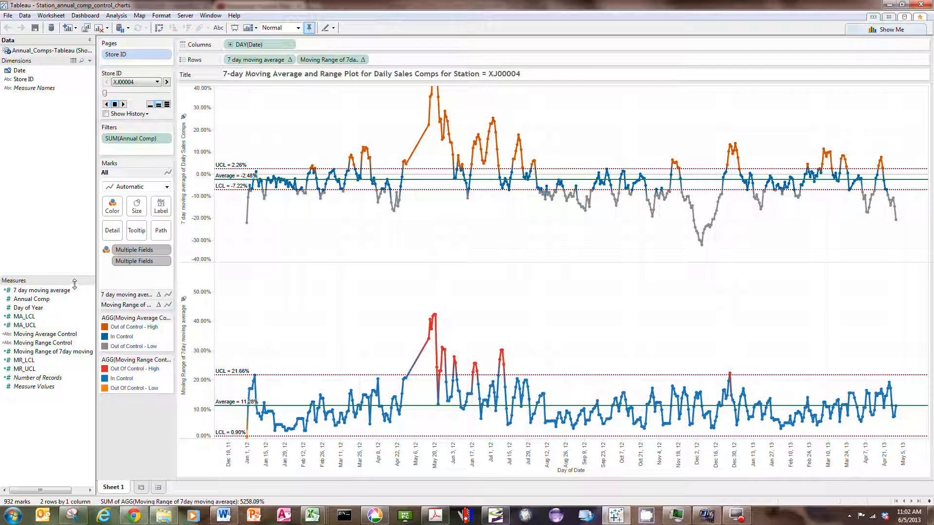
pyautogui.moveTo(70, 290)
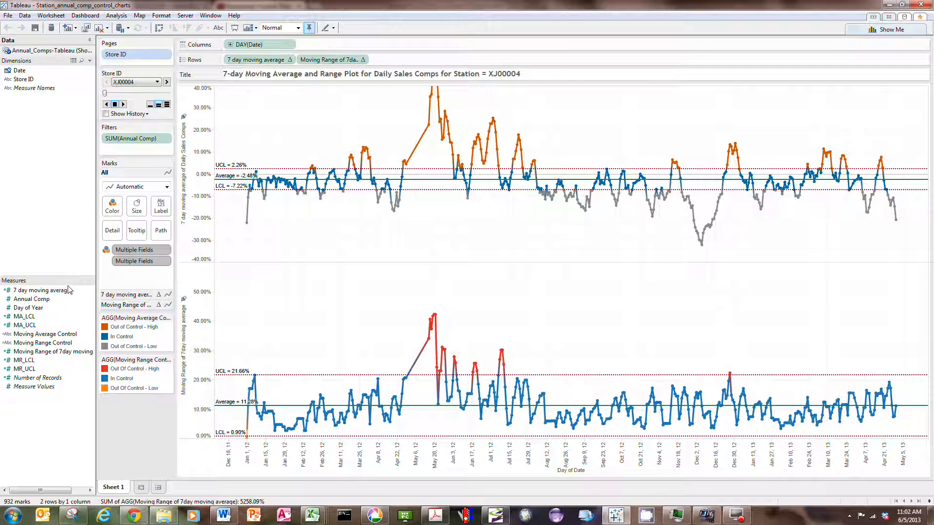
pyautogui.moveTo(232, 111)
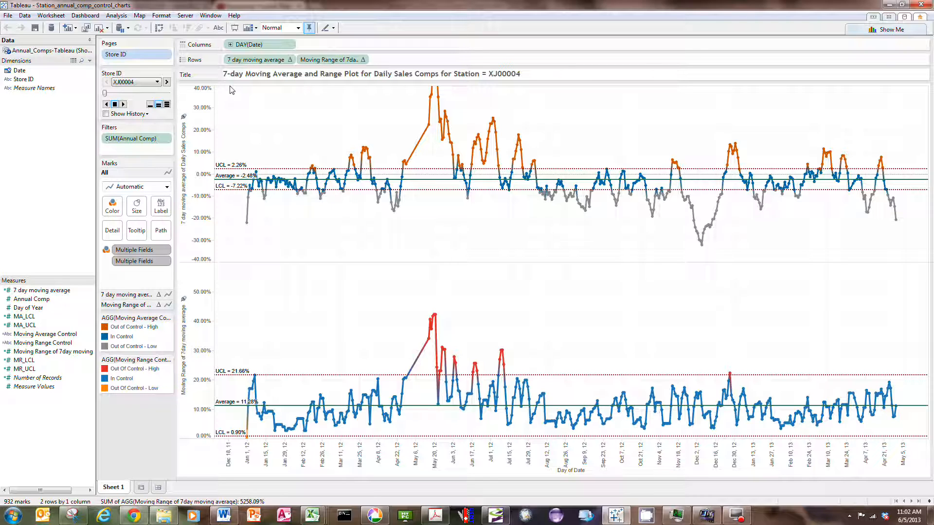
pyautogui.moveTo(249, 312)
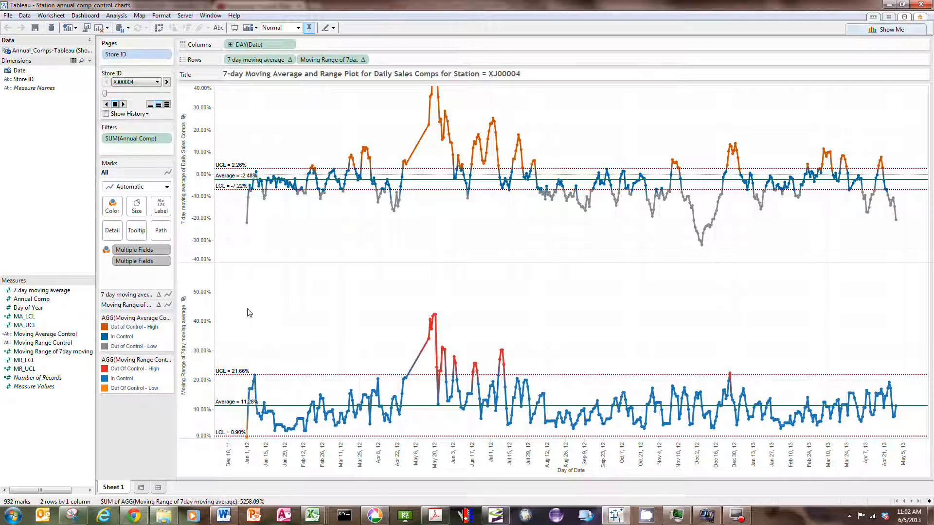
pyautogui.moveTo(270, 148)
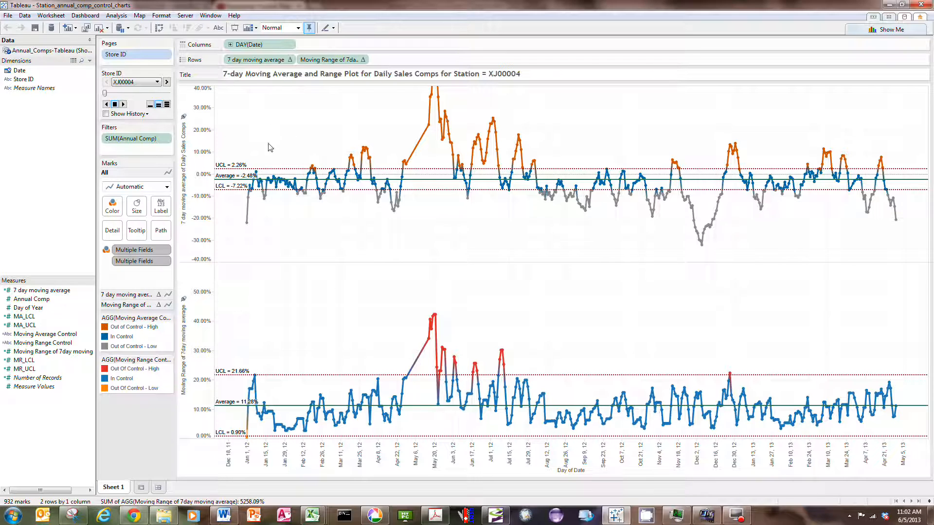
pyautogui.moveTo(282, 154)
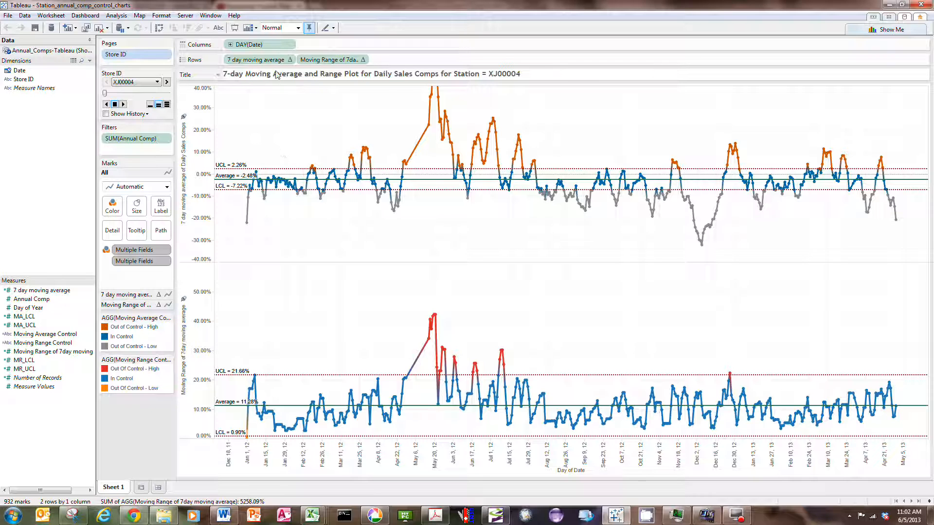
pyautogui.moveTo(378, 358)
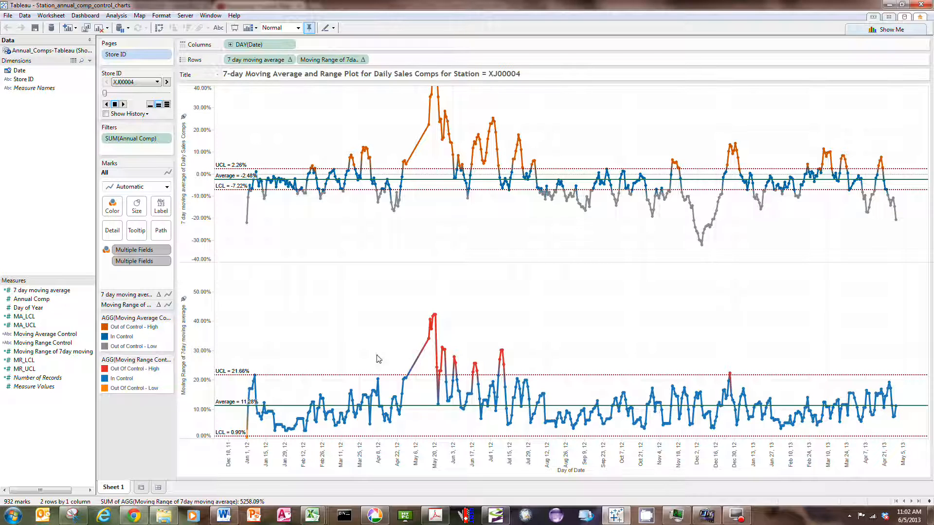
pyautogui.moveTo(319, 110)
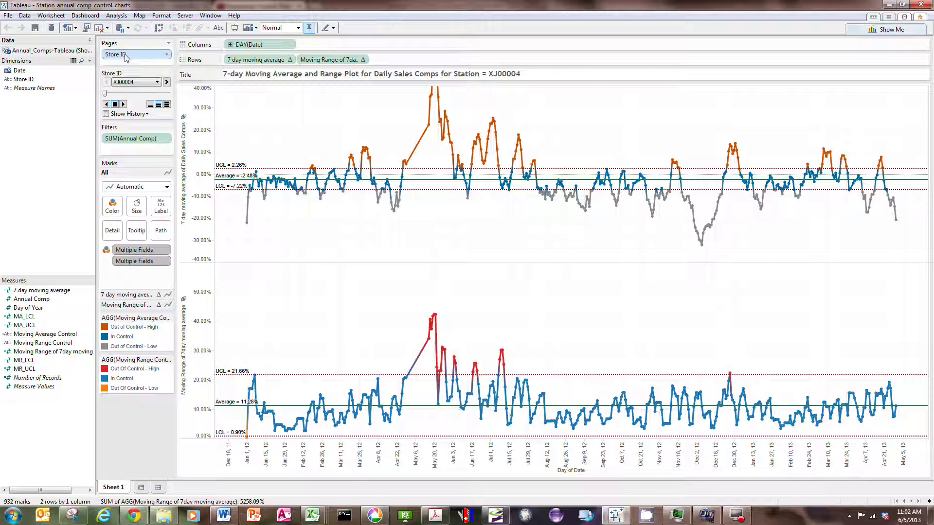
pyautogui.moveTo(125, 57)
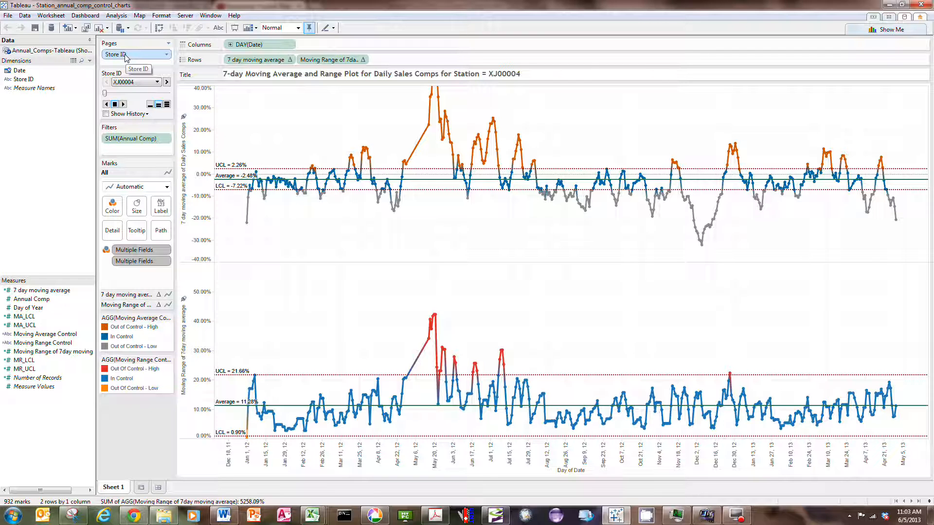
# Step: Flip through several station pages on the Pages shelf to preview their charts
pyautogui.click(122, 104)
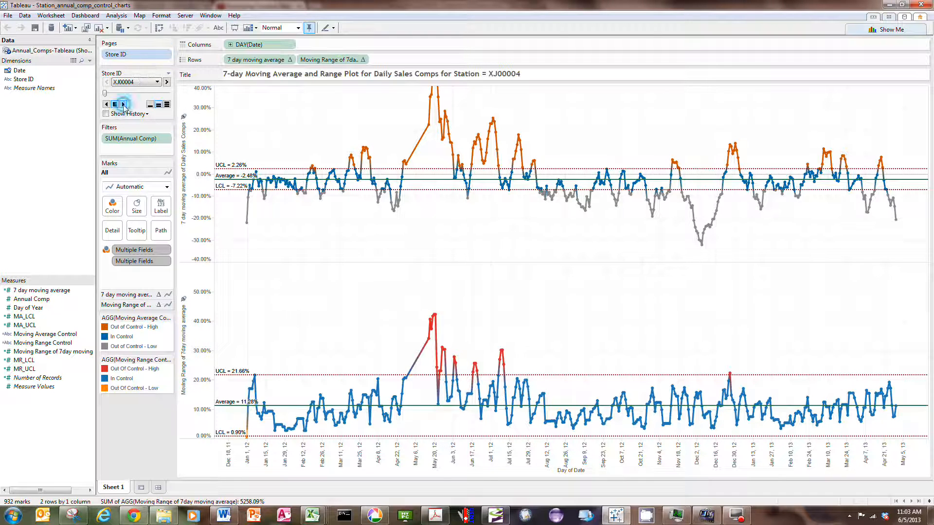
pyautogui.click(123, 104)
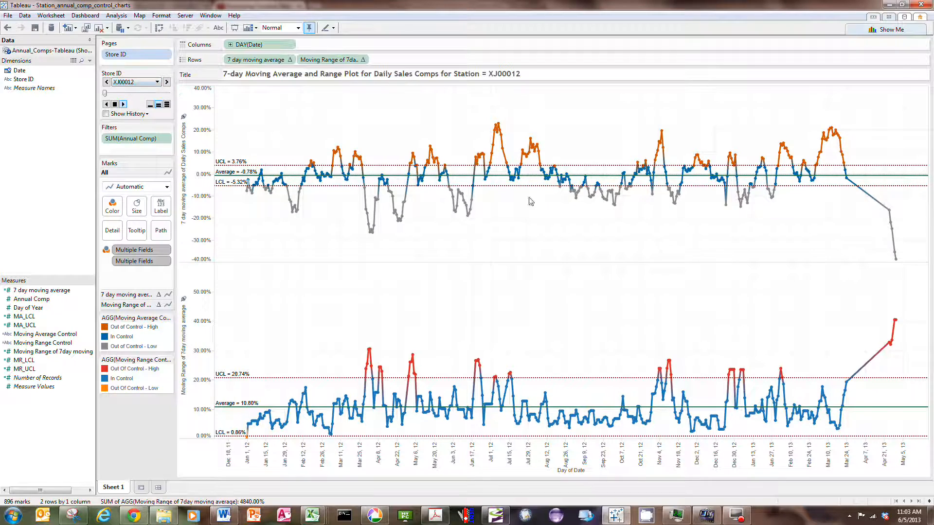
pyautogui.click(167, 82)
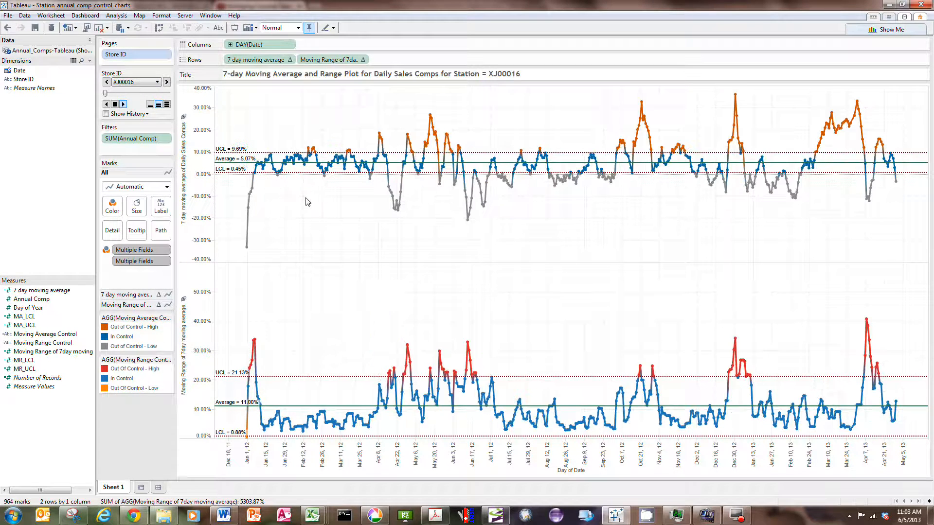
pyautogui.click(167, 82)
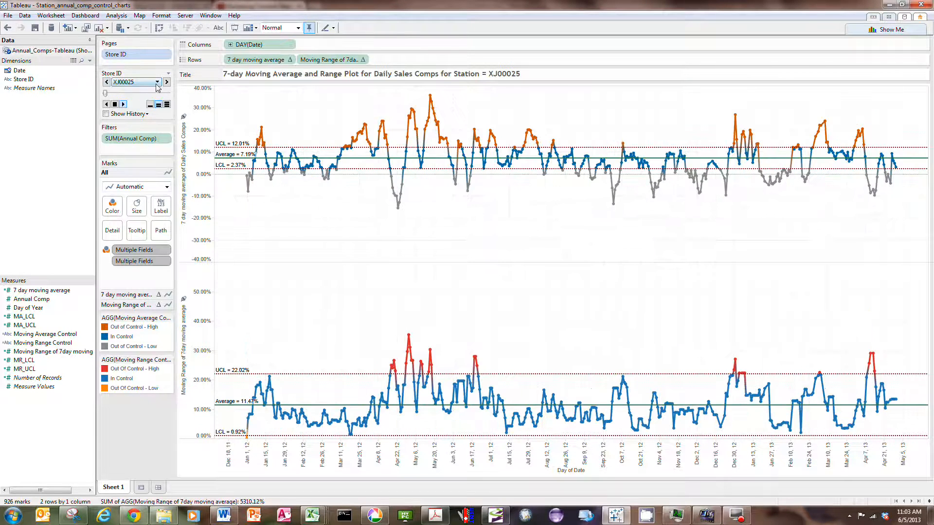
pyautogui.click(124, 105)
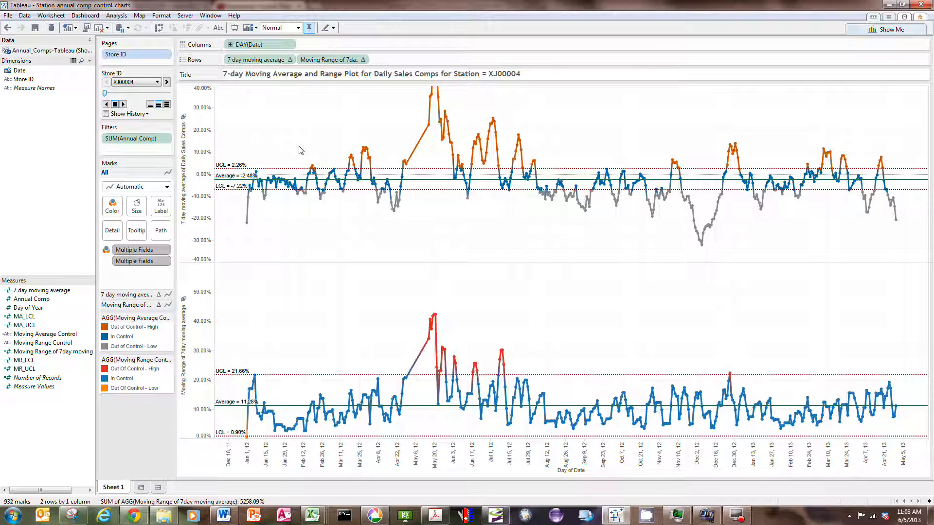
pyautogui.moveTo(310, 153)
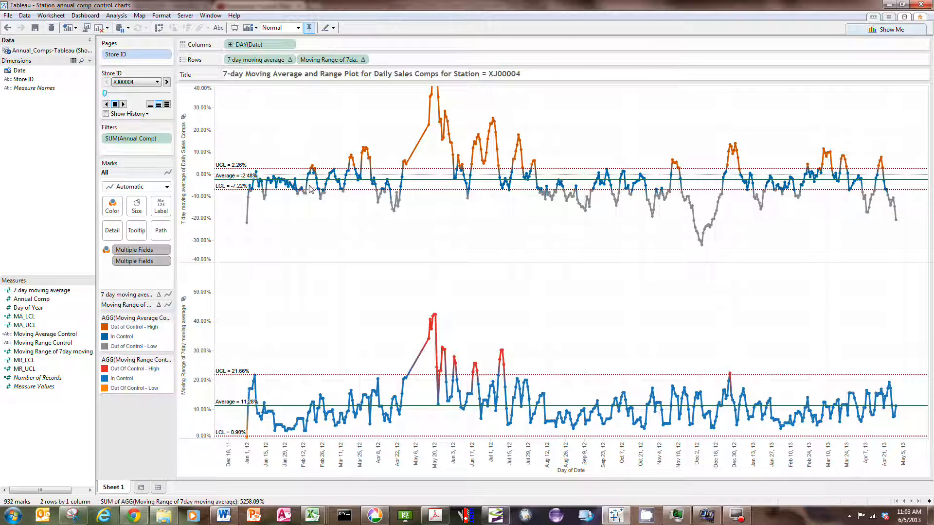
pyautogui.moveTo(302, 494)
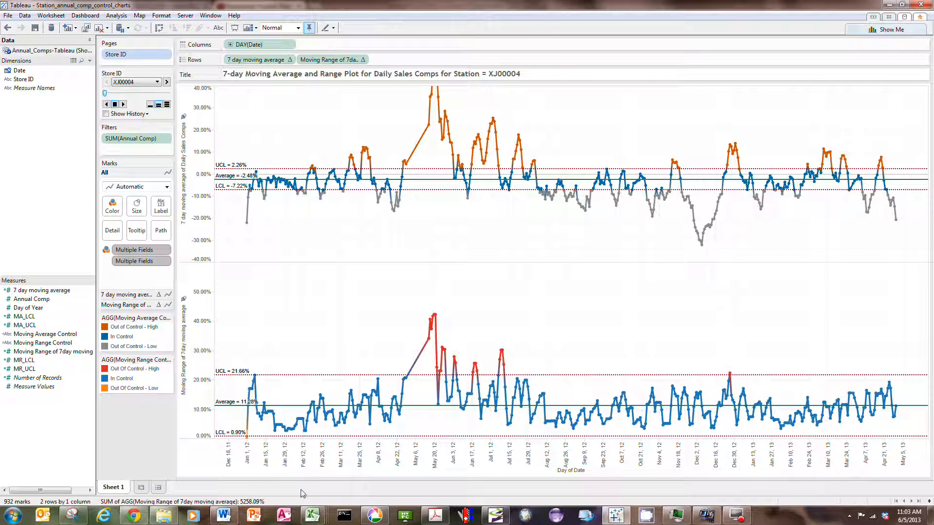
pyautogui.moveTo(166, 163)
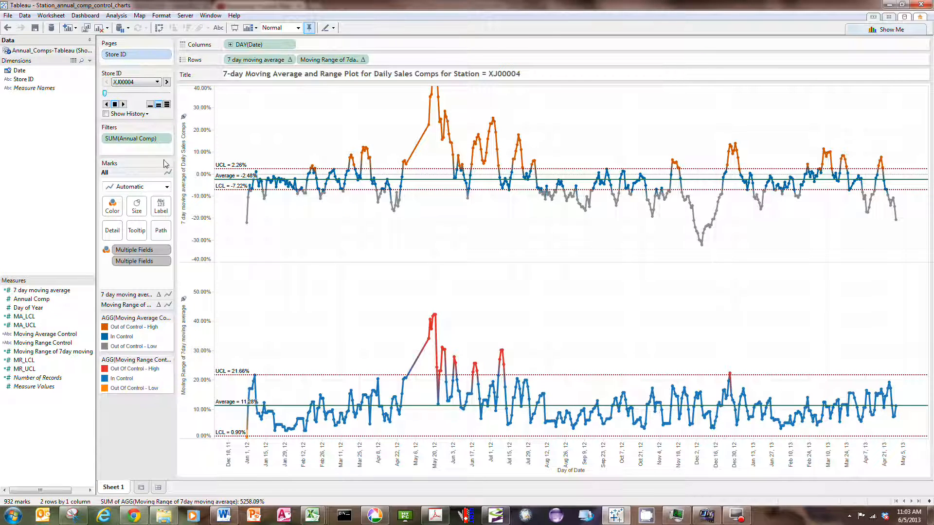
# Step: In Page Setup, choose Show all pages so all 557 station pages print
pyautogui.click(7, 15)
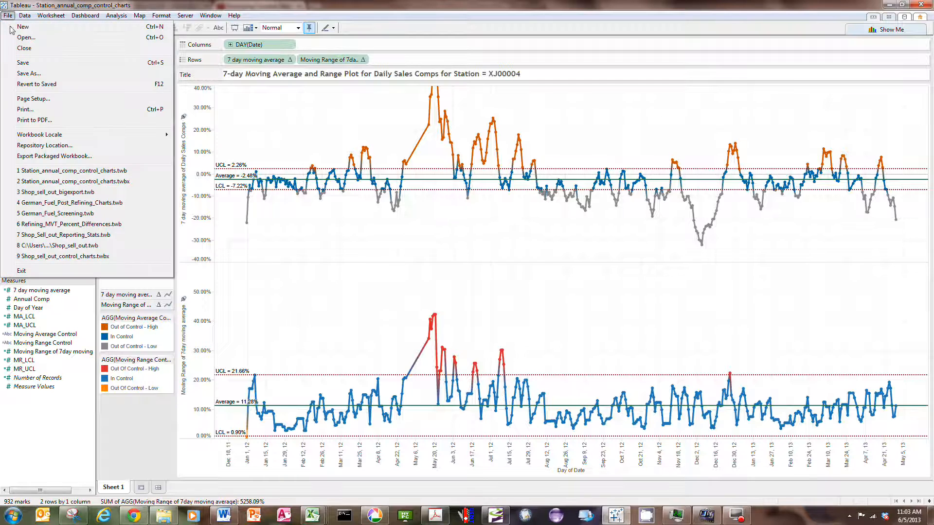
pyautogui.click(34, 98)
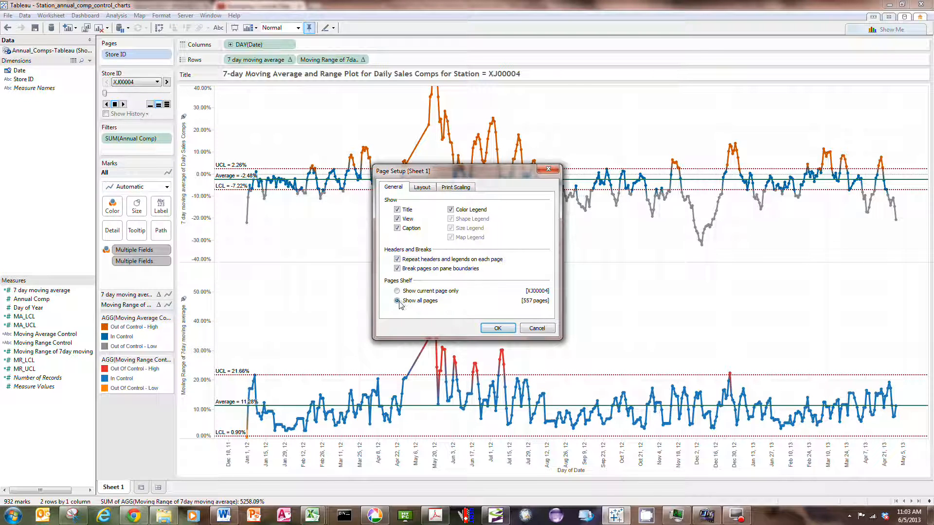
pyautogui.click(396, 300)
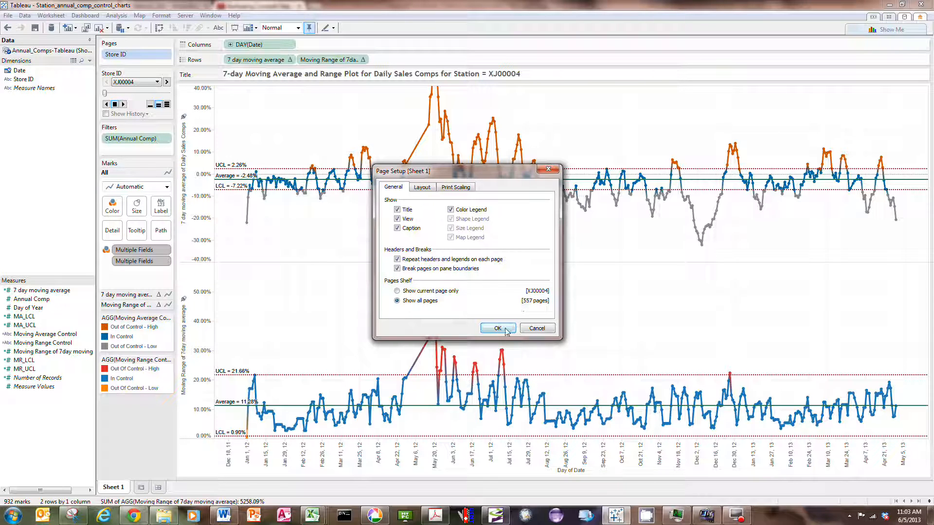
pyautogui.click(498, 329)
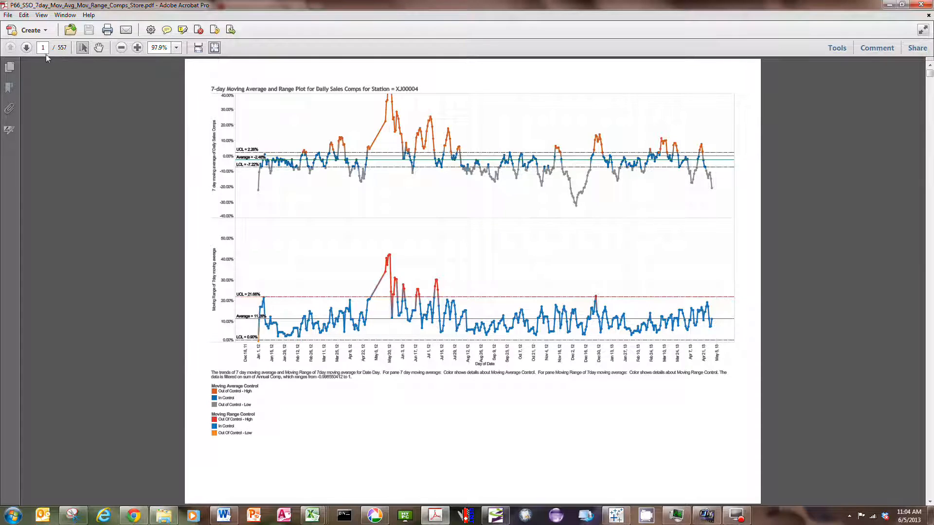
# Step: Page through the exported PDF in Acrobat to station XJ00044 on page 15
pyautogui.click(23, 47)
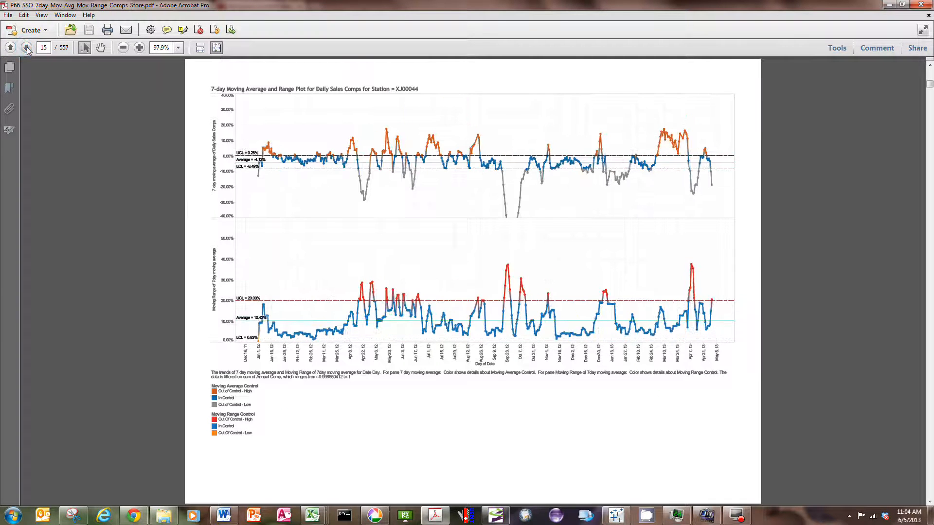
pyautogui.click(23, 47)
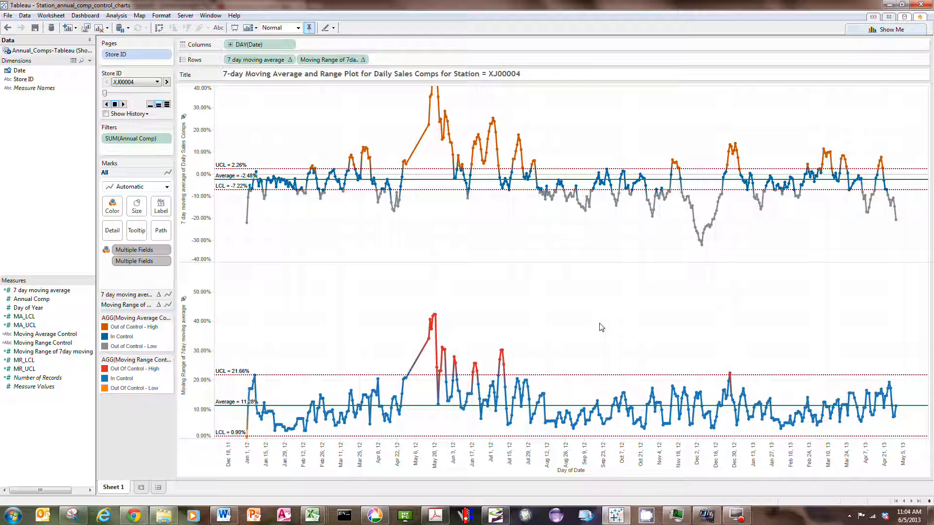
pyautogui.moveTo(30, 300)
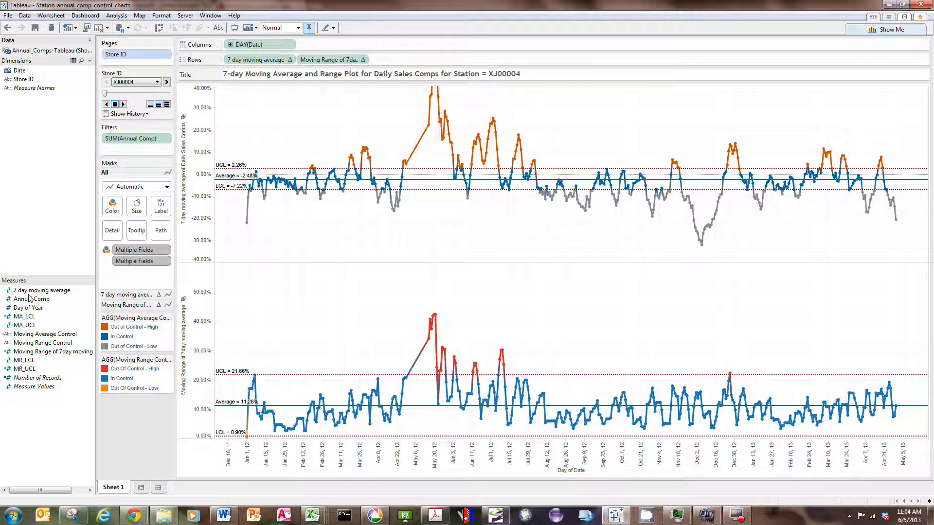
pyautogui.moveTo(227, 241)
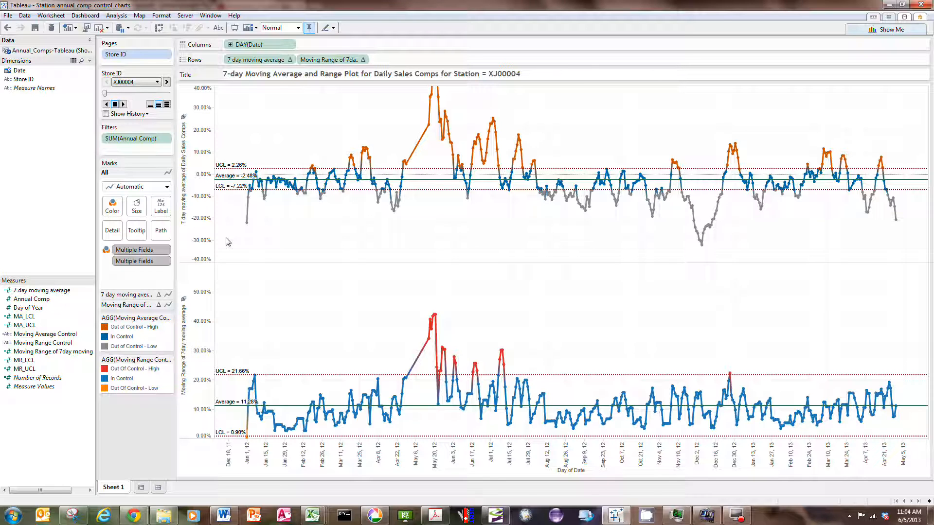
pyautogui.moveTo(368, 234)
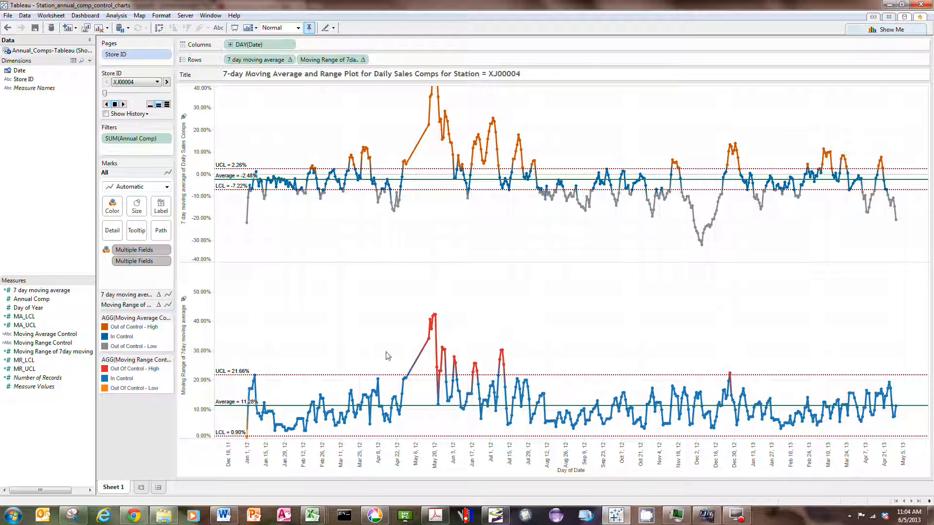
pyautogui.moveTo(424, 308)
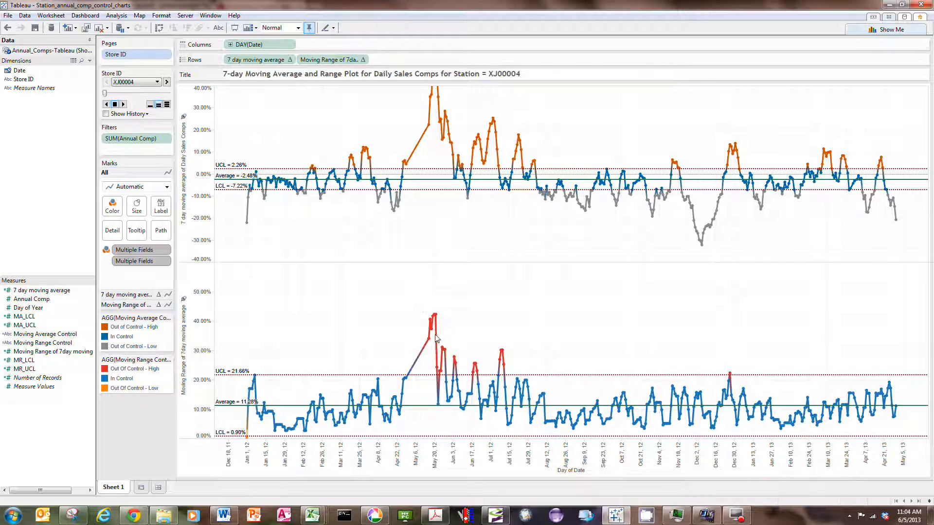
pyautogui.moveTo(503, 325)
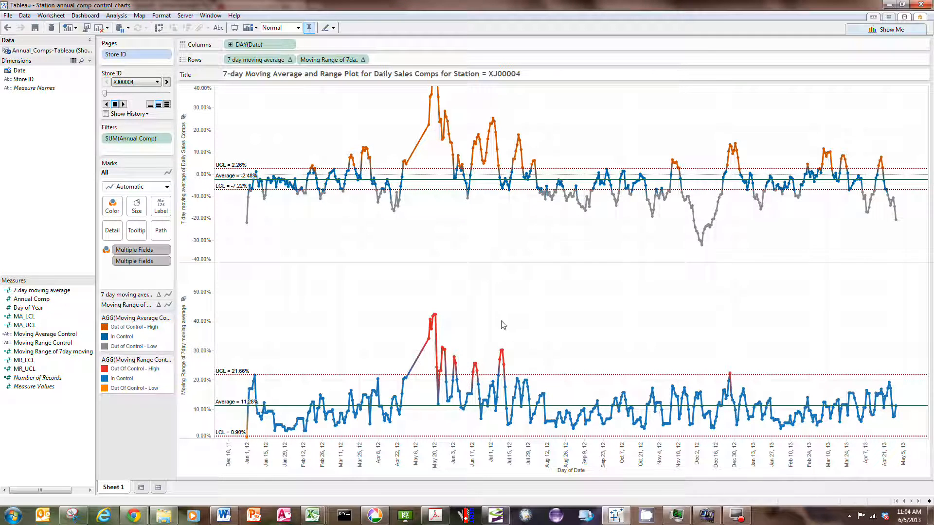
pyautogui.moveTo(533, 371)
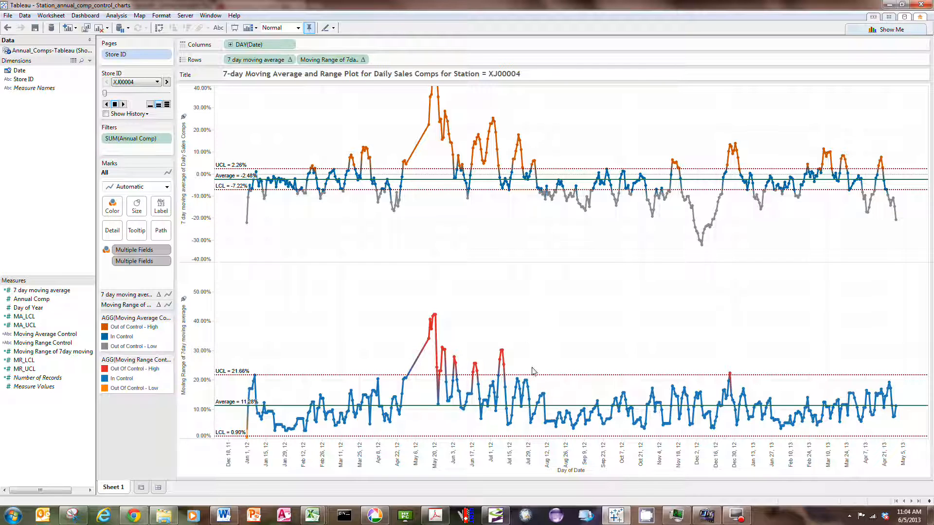
pyautogui.moveTo(426, 311)
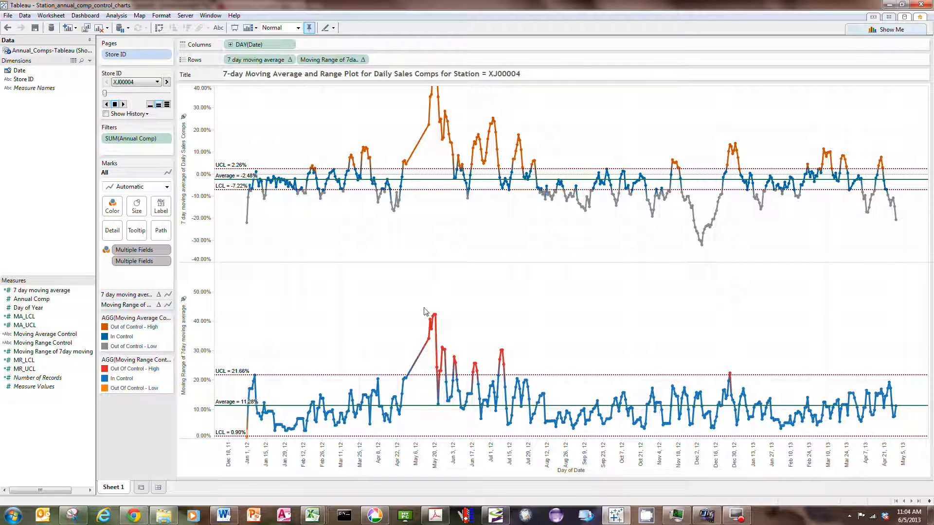
pyautogui.moveTo(521, 364)
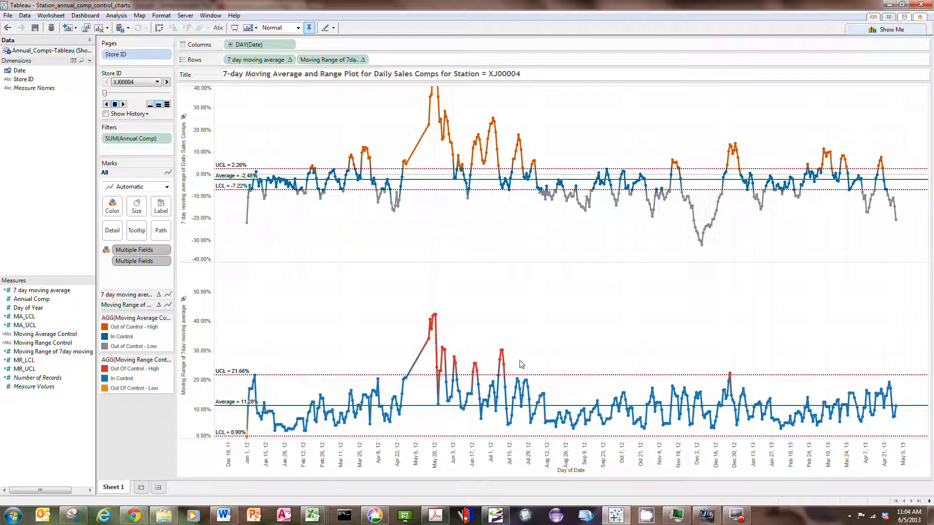
pyautogui.moveTo(339, 368)
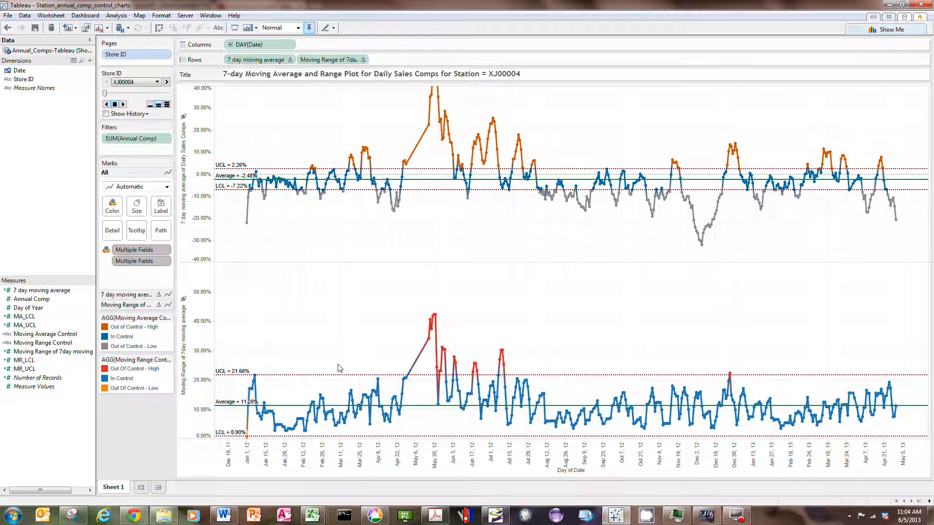
pyautogui.moveTo(350, 374)
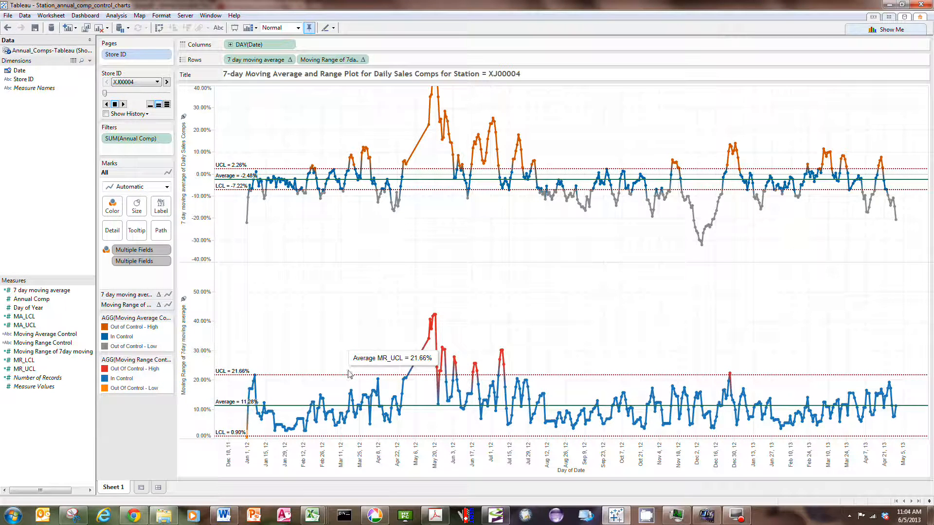
pyautogui.moveTo(243, 333)
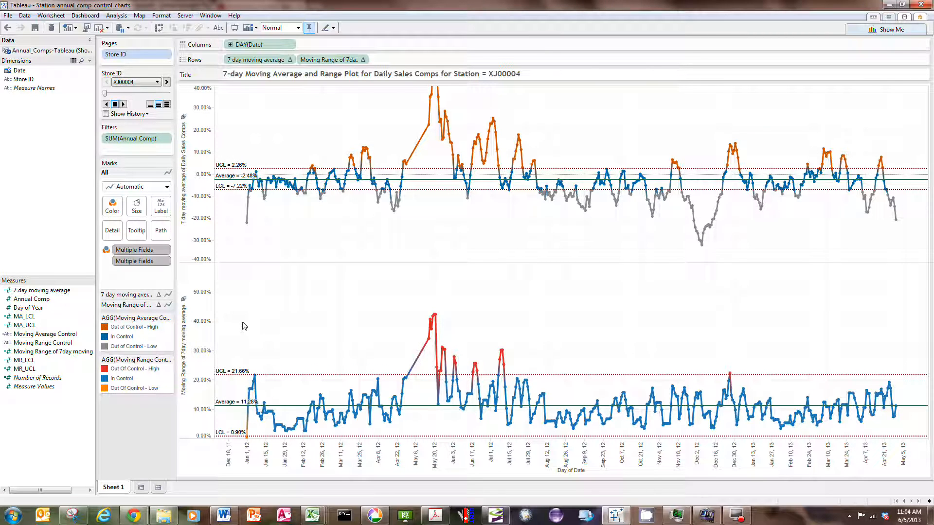
pyautogui.moveTo(19, 370)
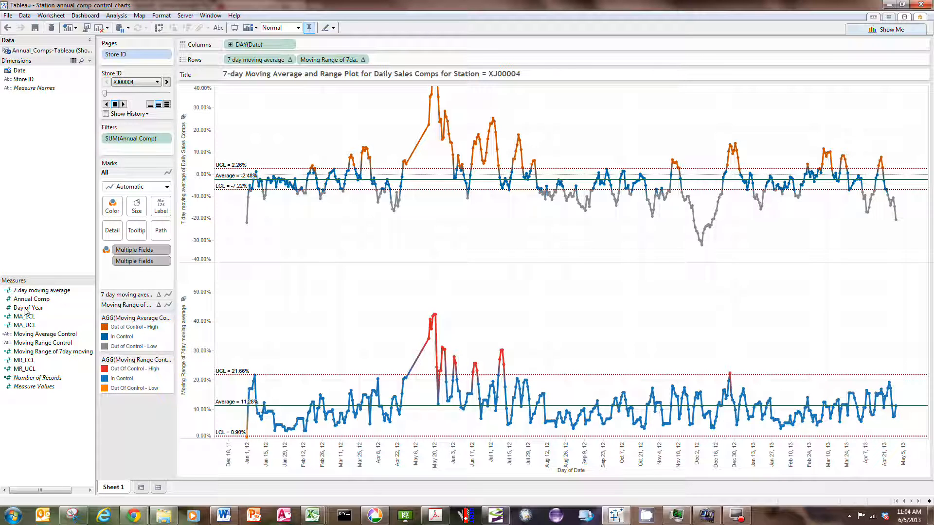
pyautogui.moveTo(203, 395)
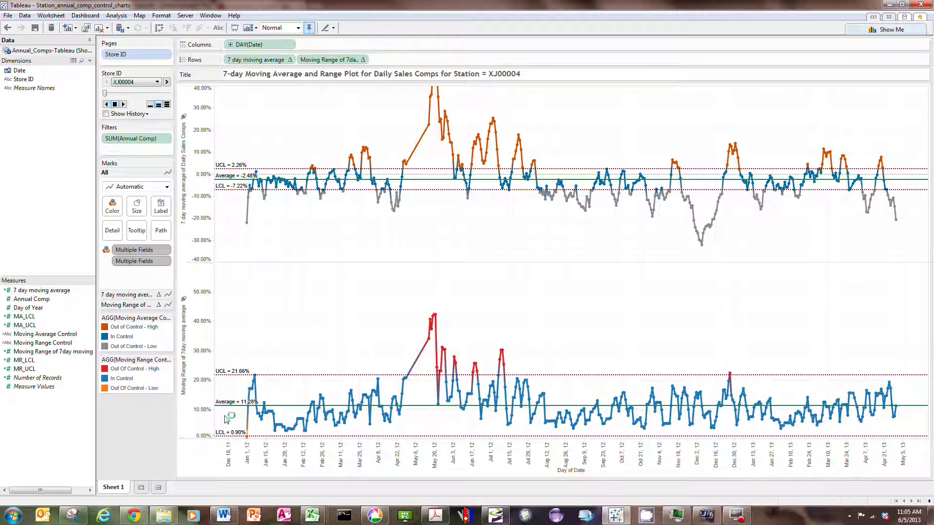
pyautogui.moveTo(257, 412)
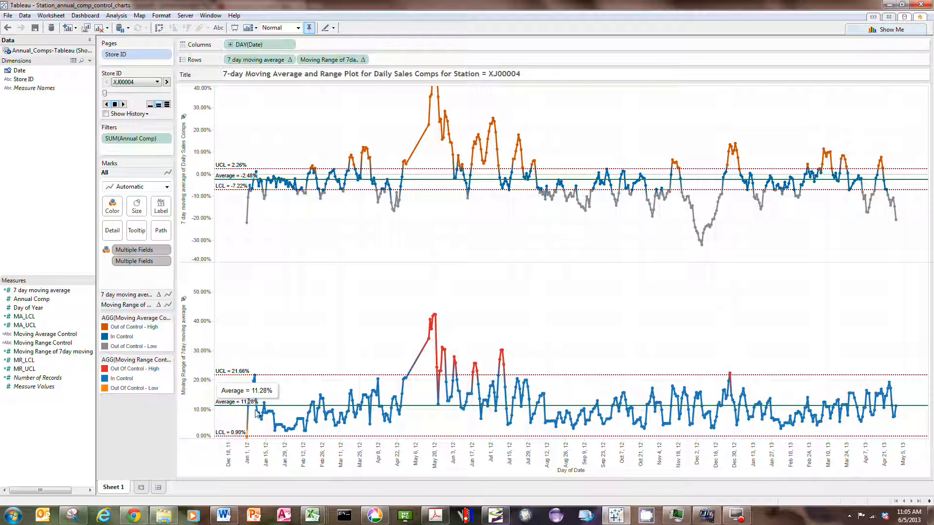
pyautogui.moveTo(209, 341)
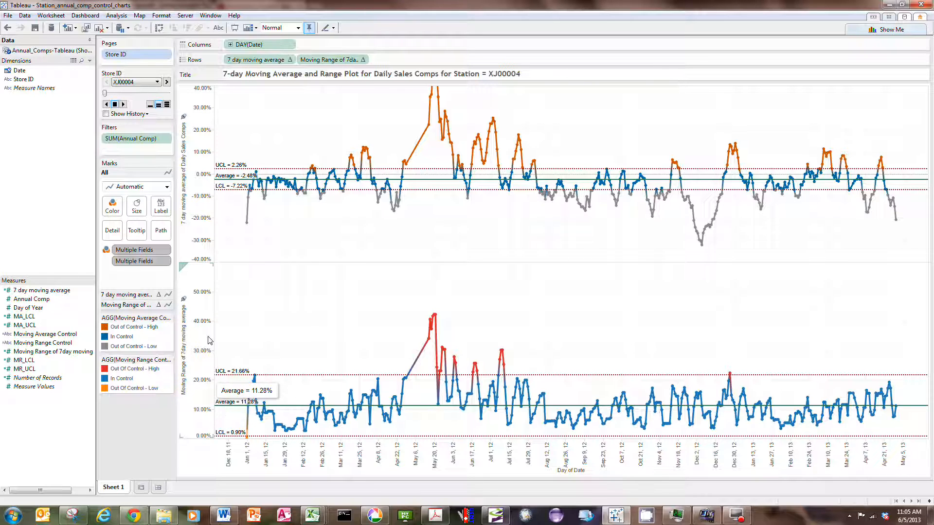
pyautogui.rightClick(189, 352)
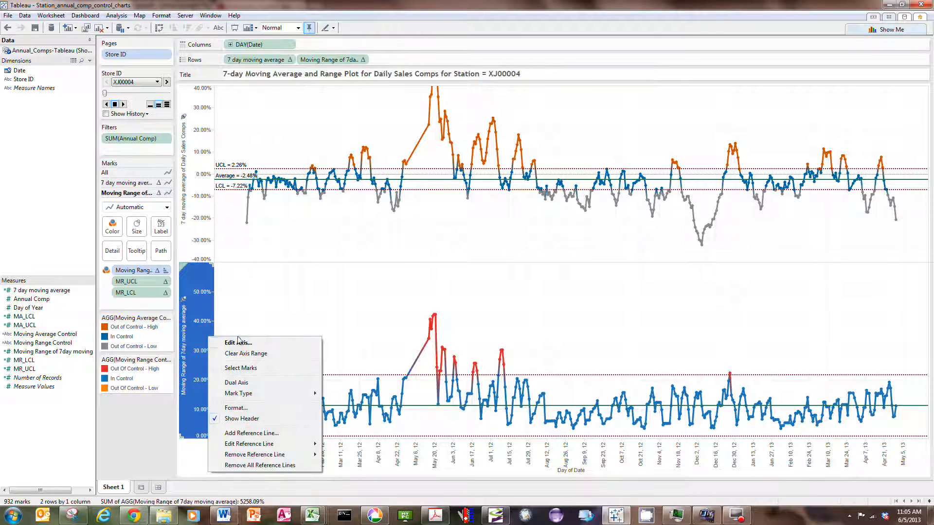
pyautogui.moveTo(226, 437)
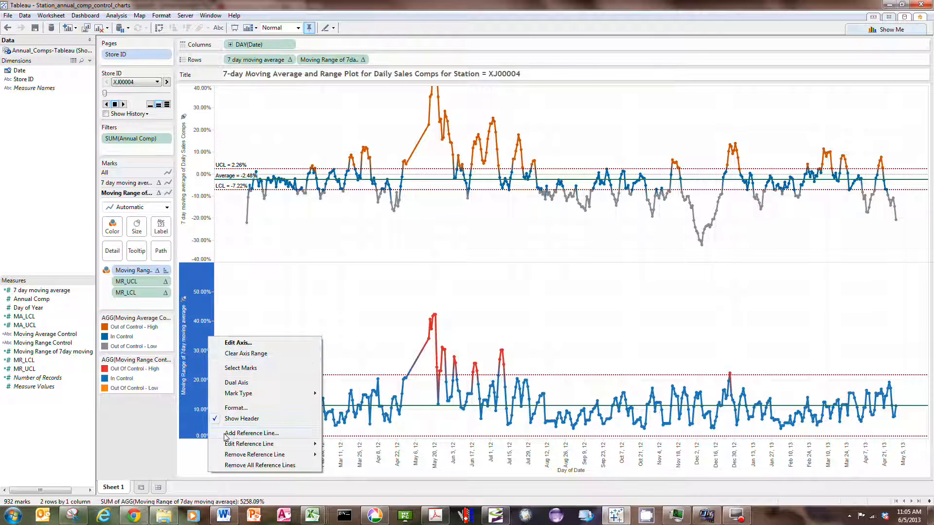
pyautogui.moveTo(232, 443)
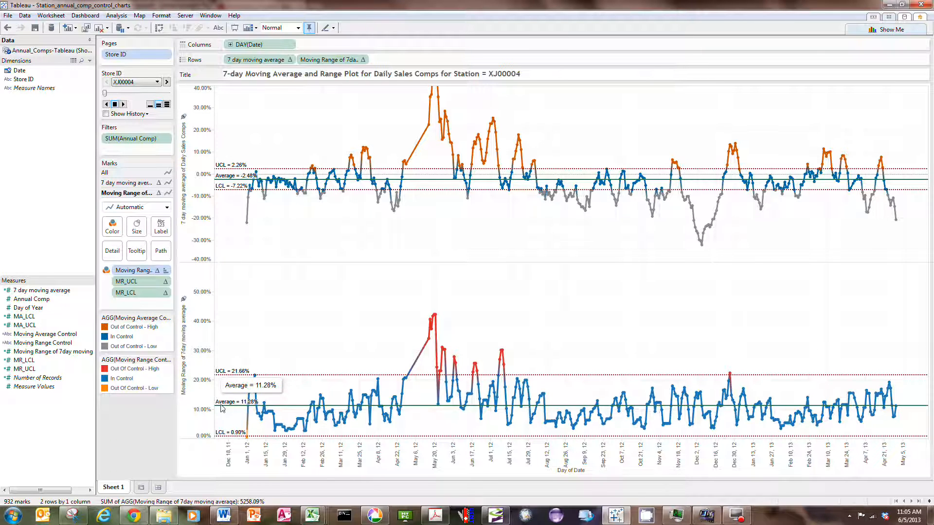
pyautogui.rightClick(227, 407)
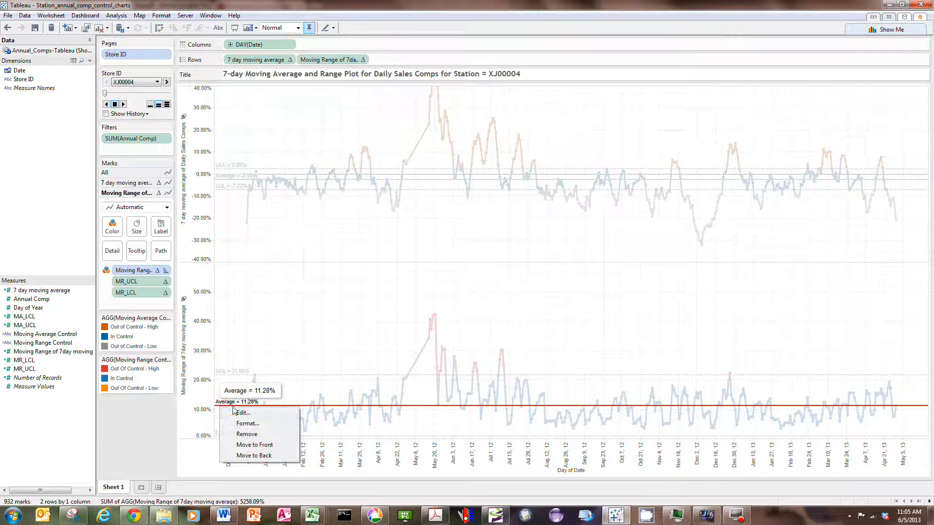
pyautogui.click(243, 413)
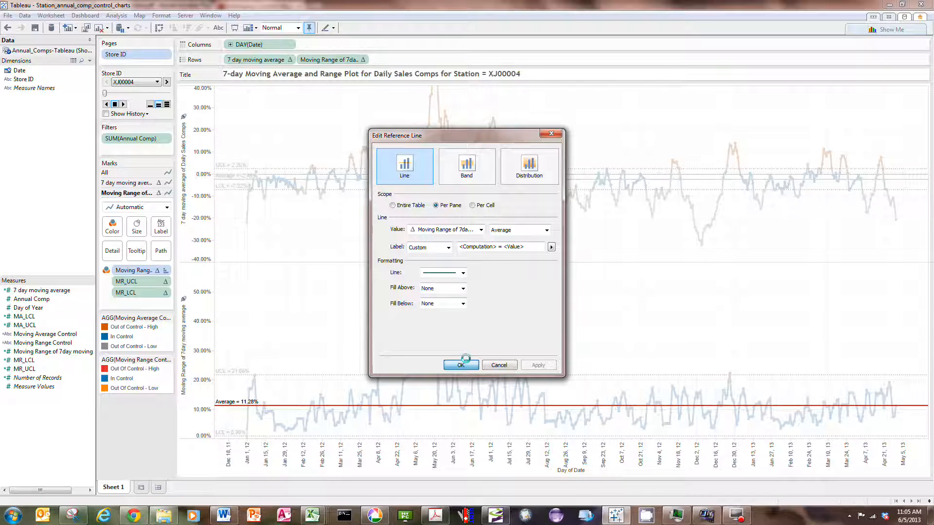
pyautogui.click(461, 365)
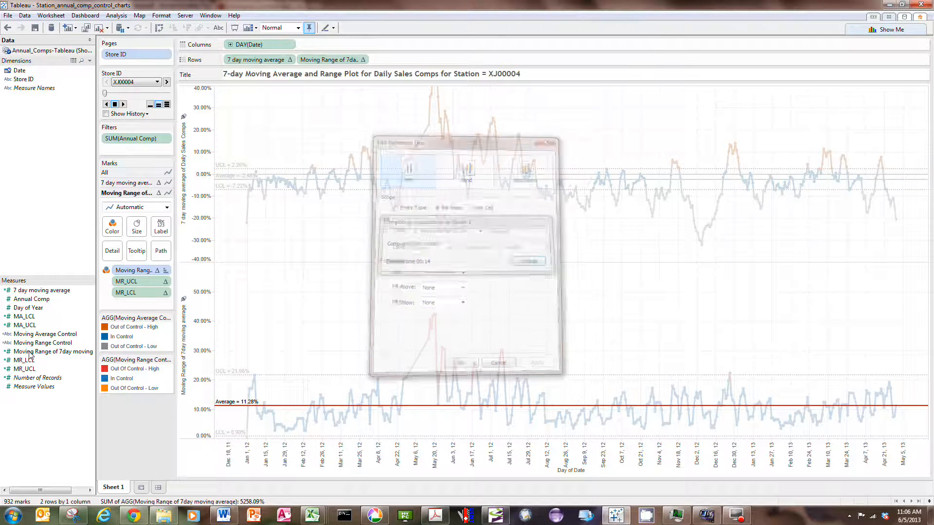
pyautogui.click(499, 362)
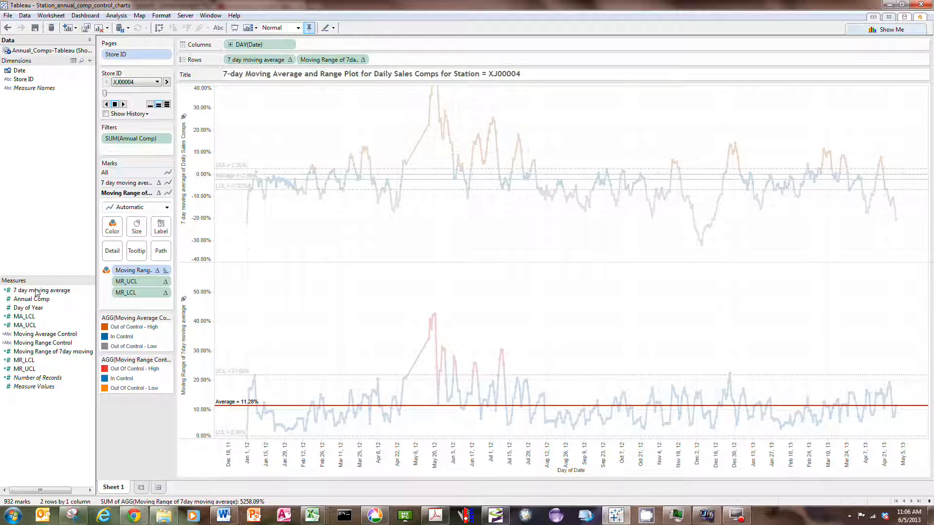
pyautogui.click(257, 137)
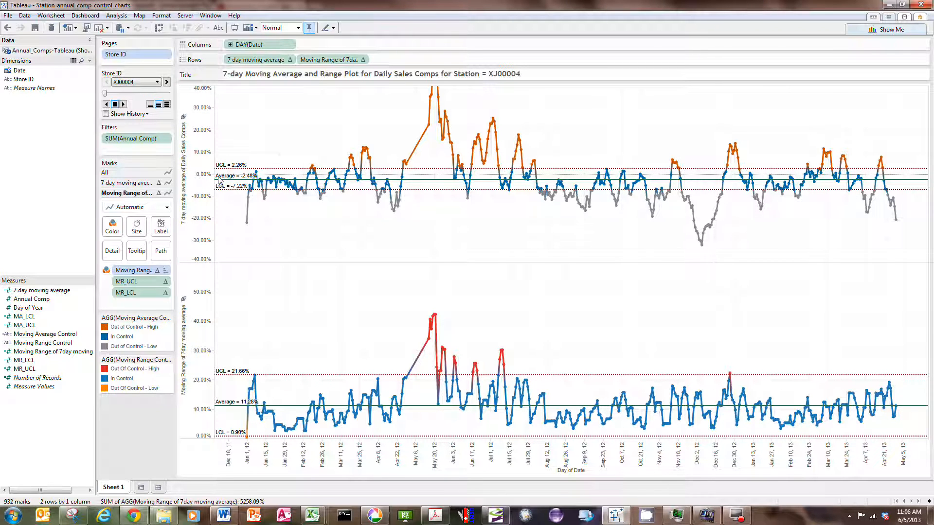
pyautogui.moveTo(38, 291)
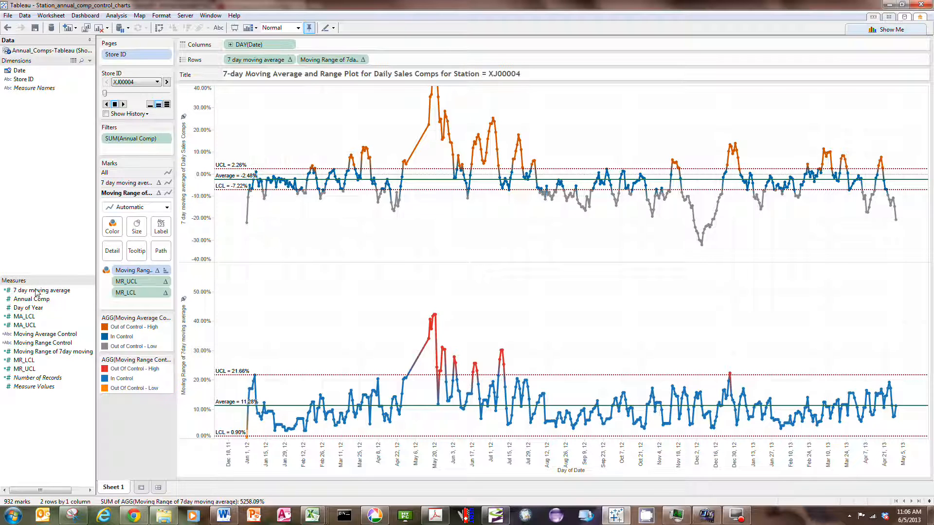
pyautogui.rightClick(41, 290)
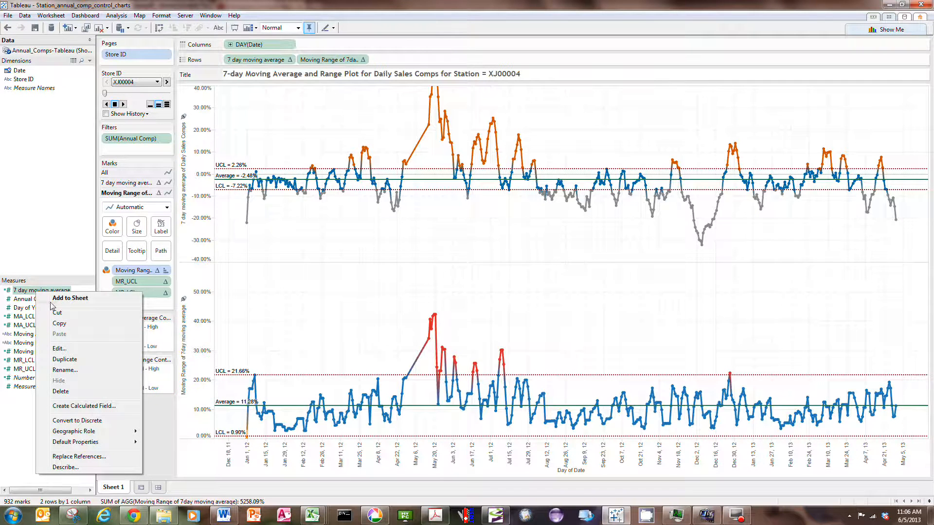
pyautogui.click(59, 348)
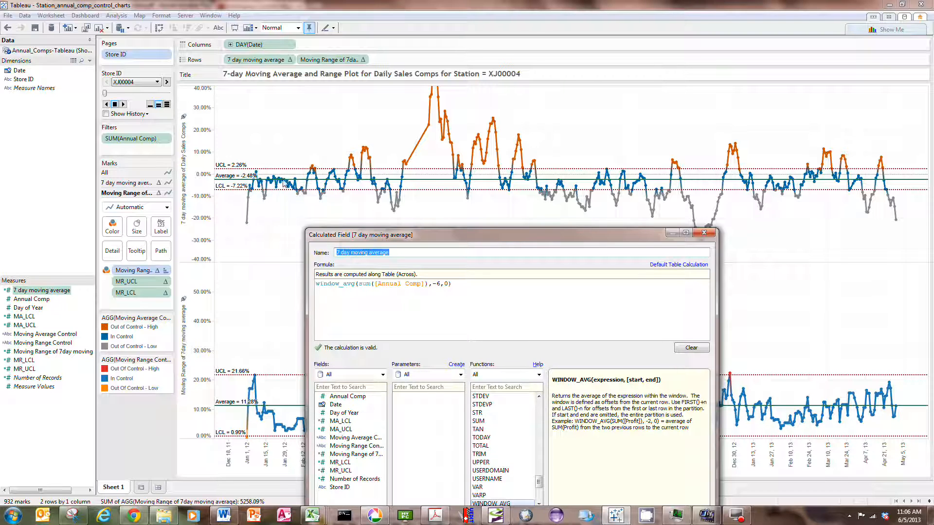
pyautogui.moveTo(347, 259)
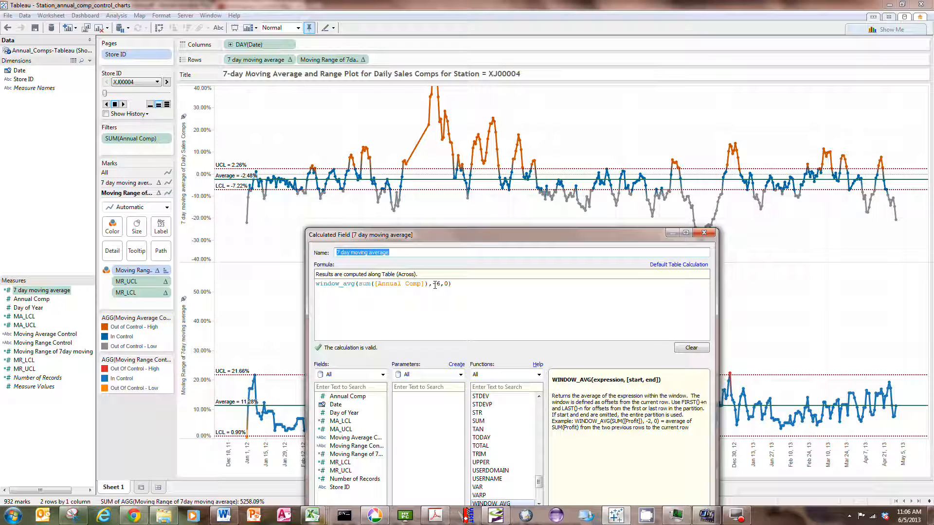
pyautogui.write('-')
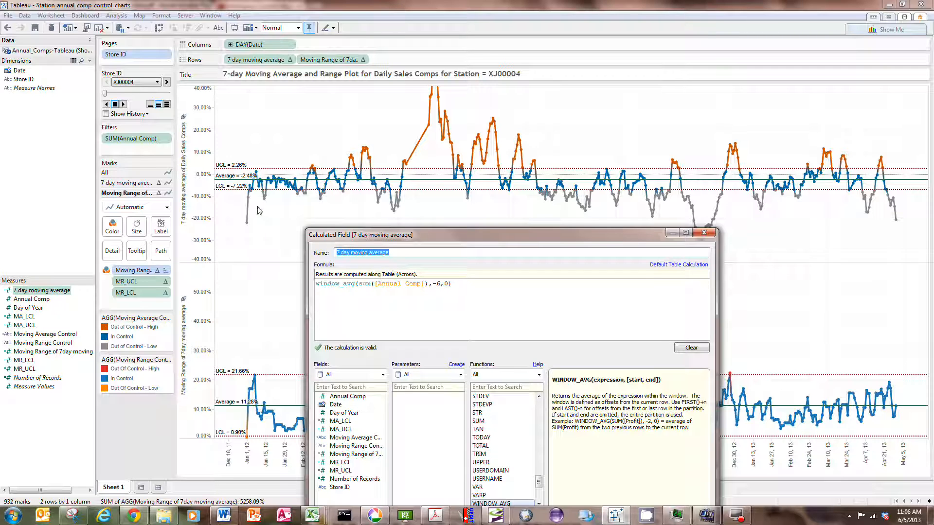
pyautogui.moveTo(348, 183)
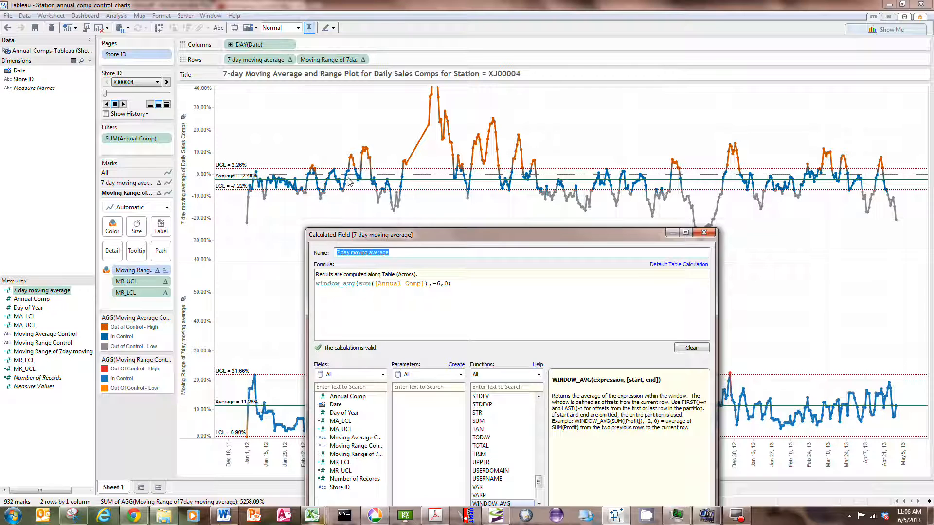
pyautogui.moveTo(535, 160)
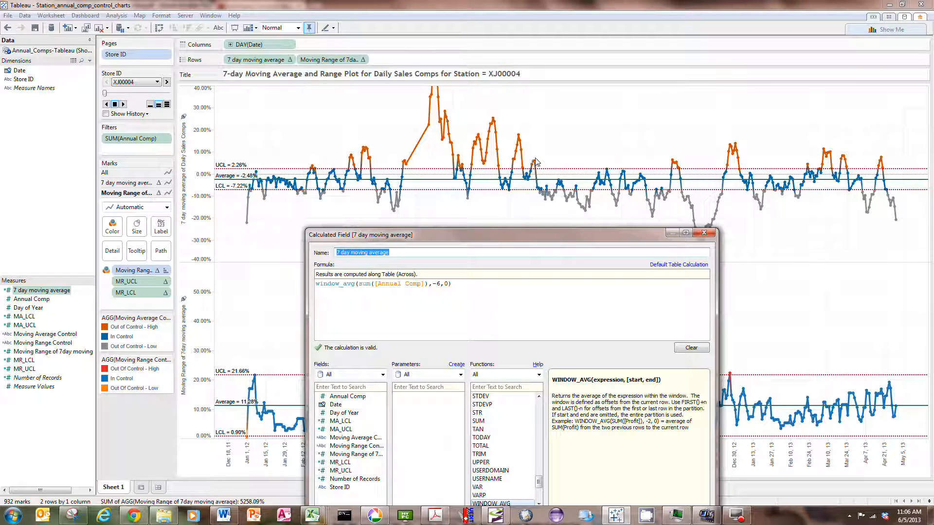
pyautogui.moveTo(292, 194)
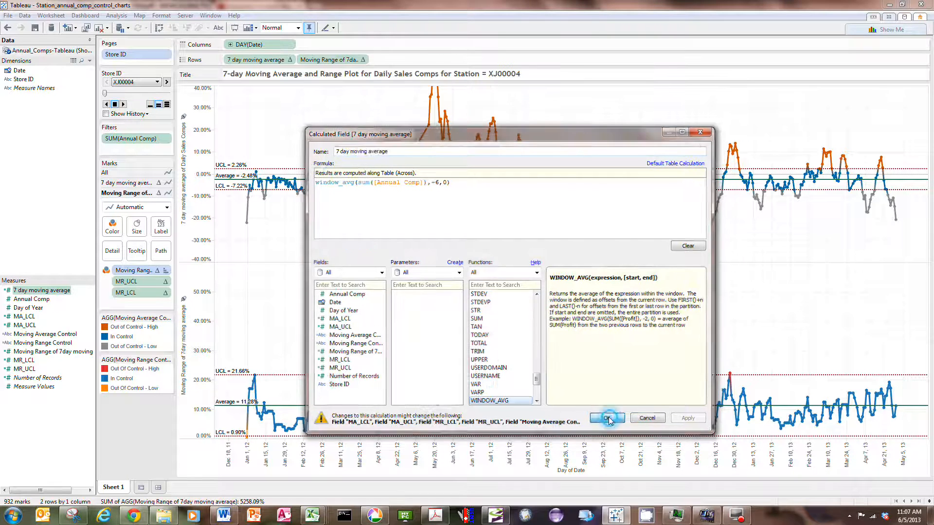
pyautogui.click(607, 419)
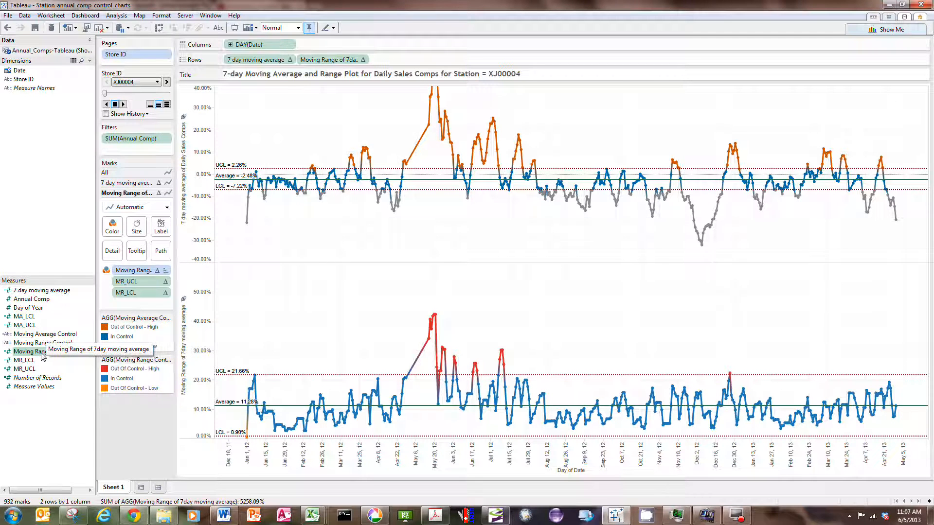
pyautogui.rightClick(30, 352)
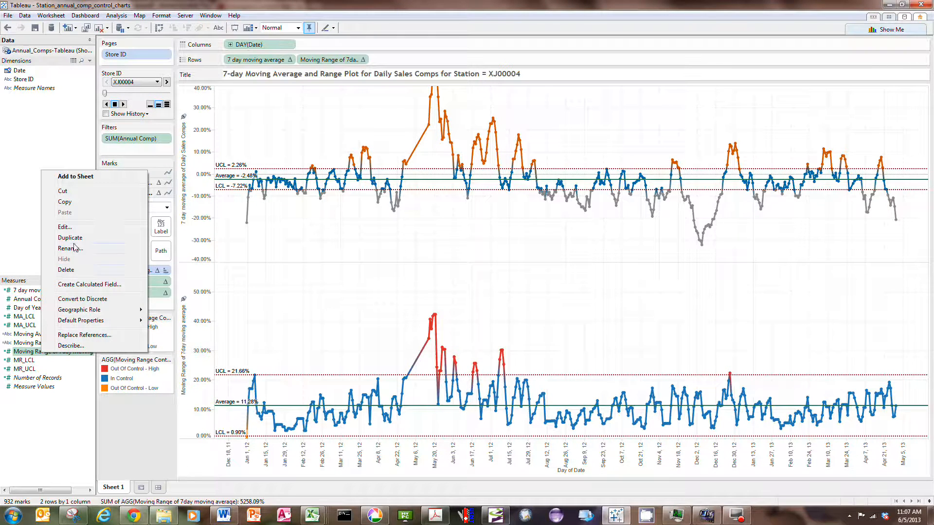
pyautogui.click(64, 227)
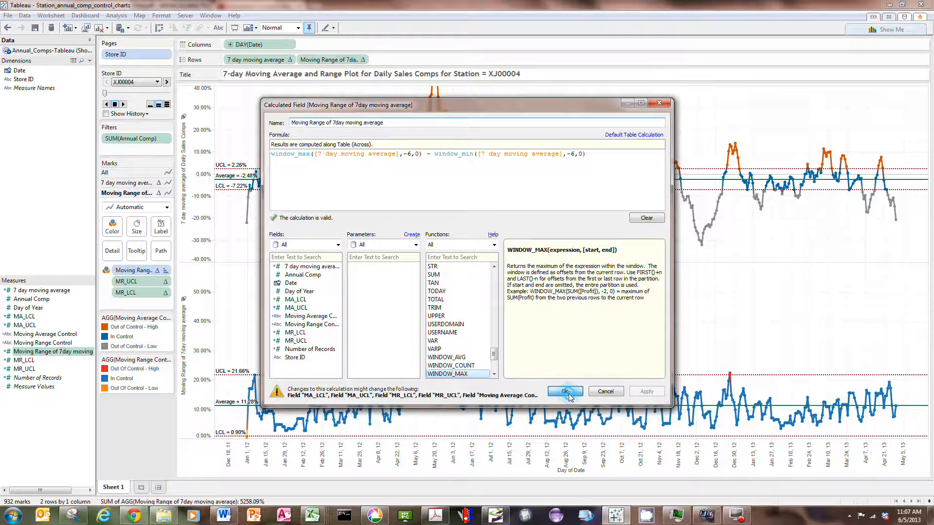
pyautogui.click(564, 390)
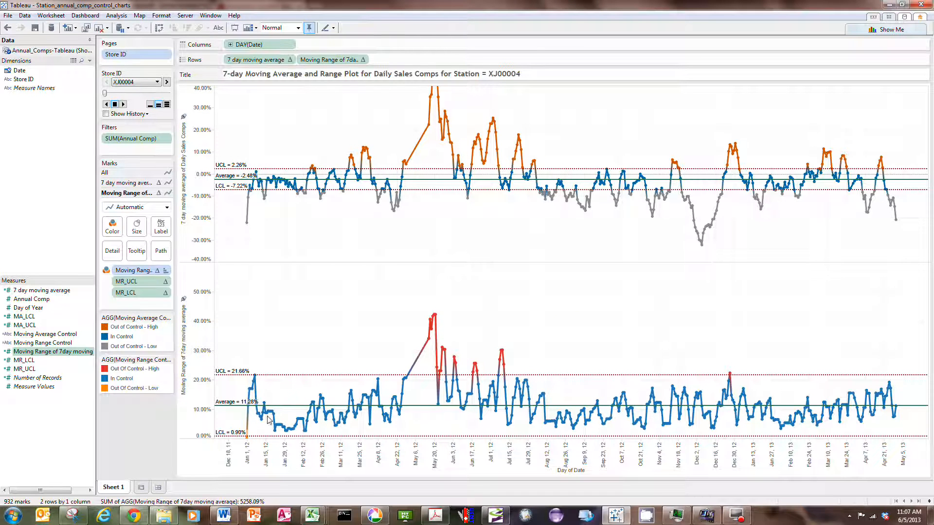
pyautogui.moveTo(288, 420)
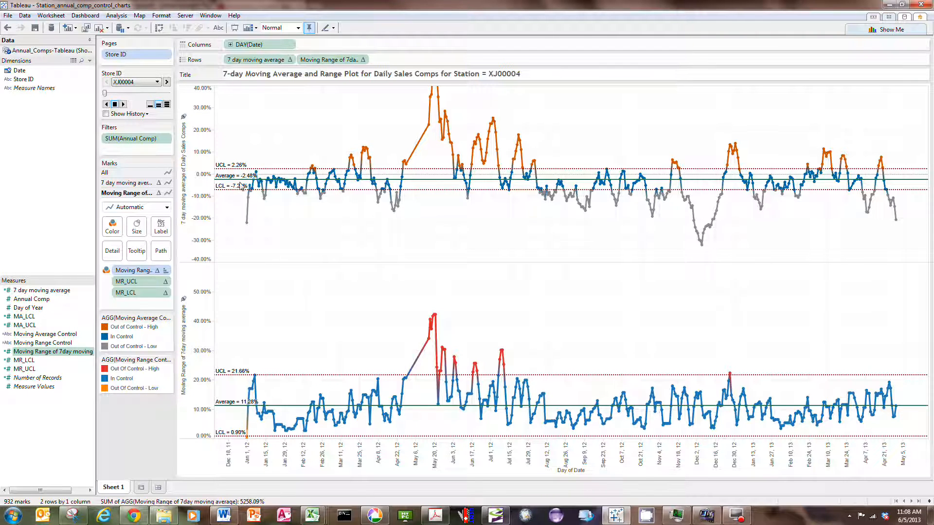
pyautogui.moveTo(221, 387)
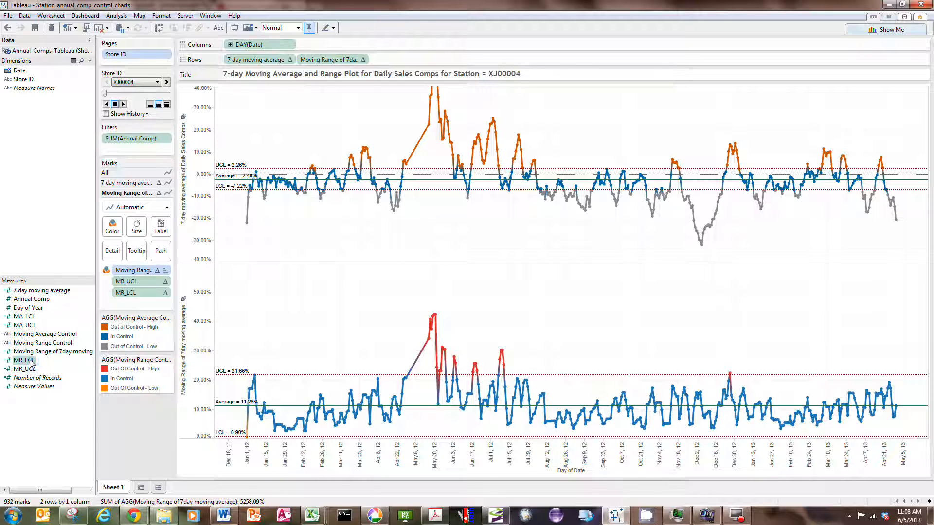
pyautogui.rightClick(23, 360)
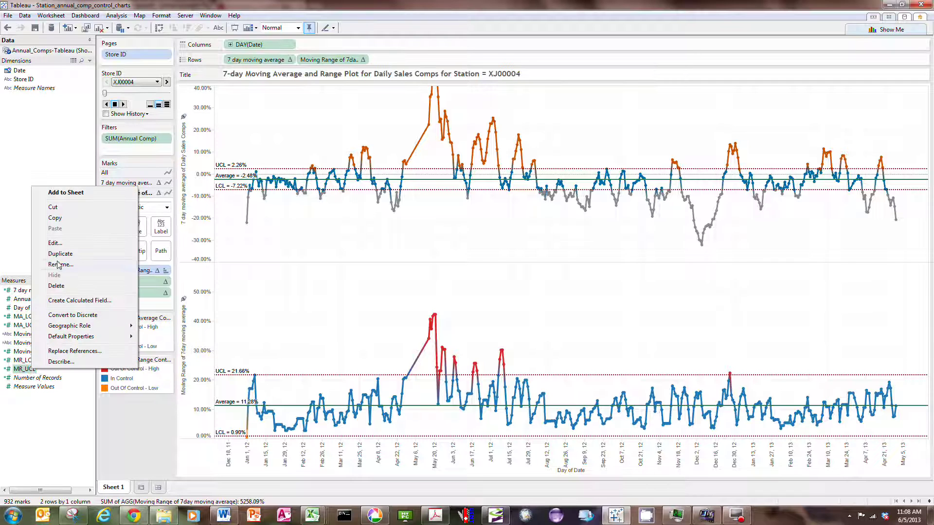
pyautogui.click(54, 243)
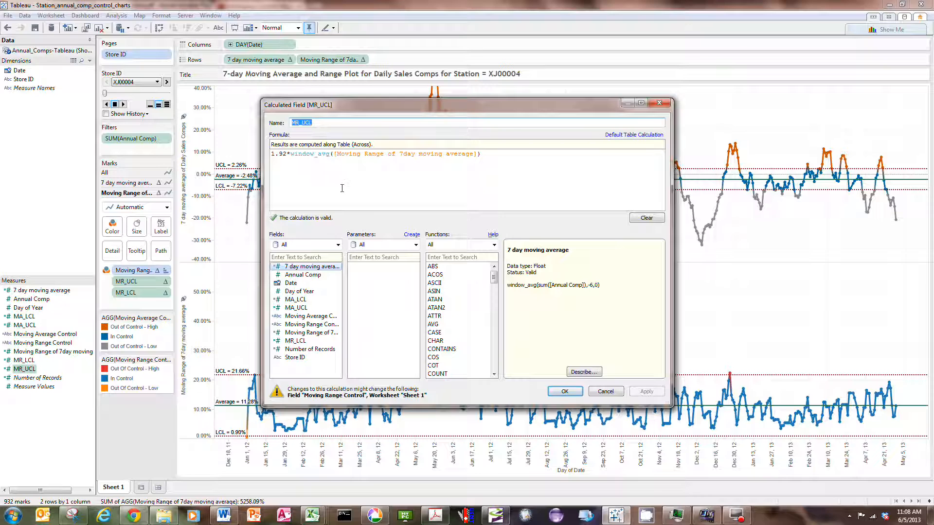
pyautogui.moveTo(327, 170)
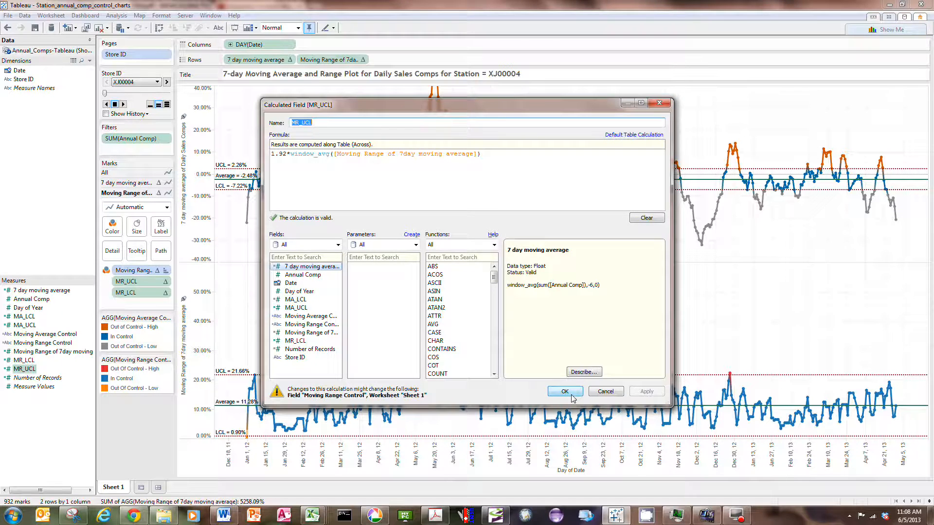
pyautogui.click(565, 391)
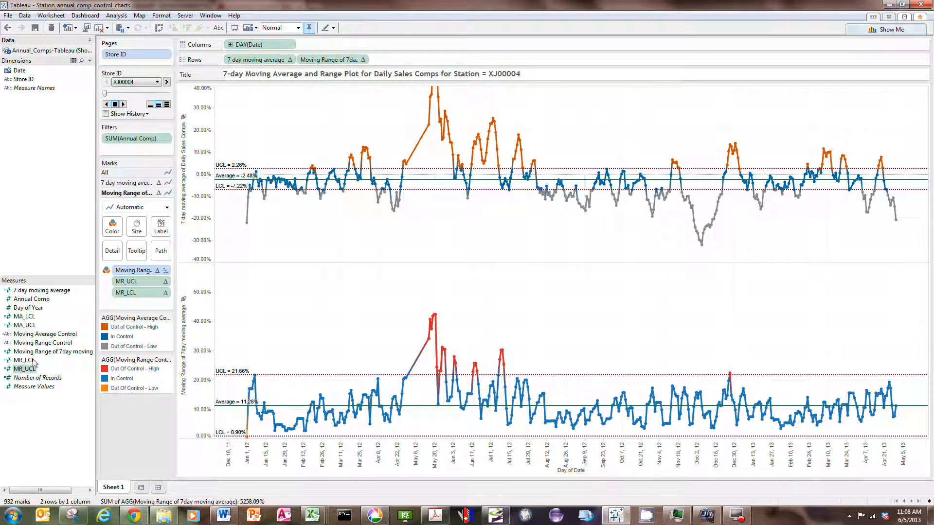
pyautogui.rightClick(21, 369)
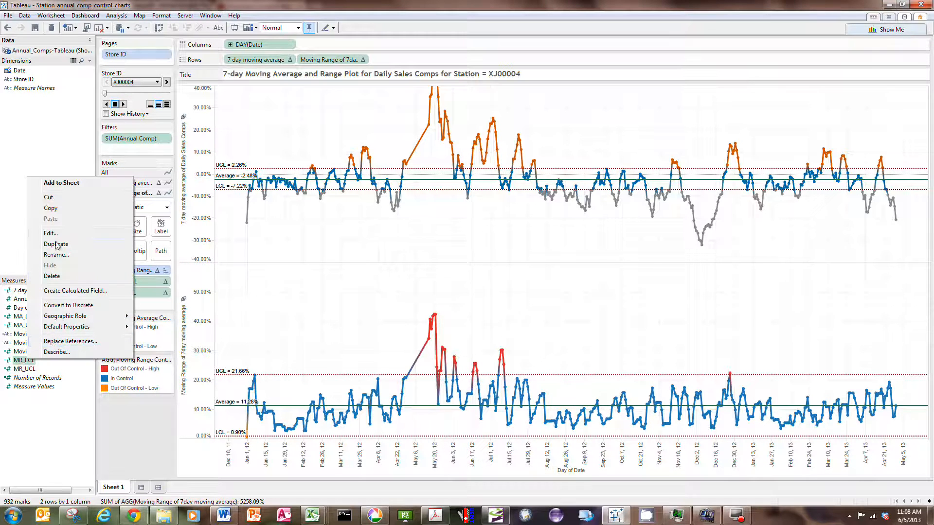
pyautogui.click(50, 233)
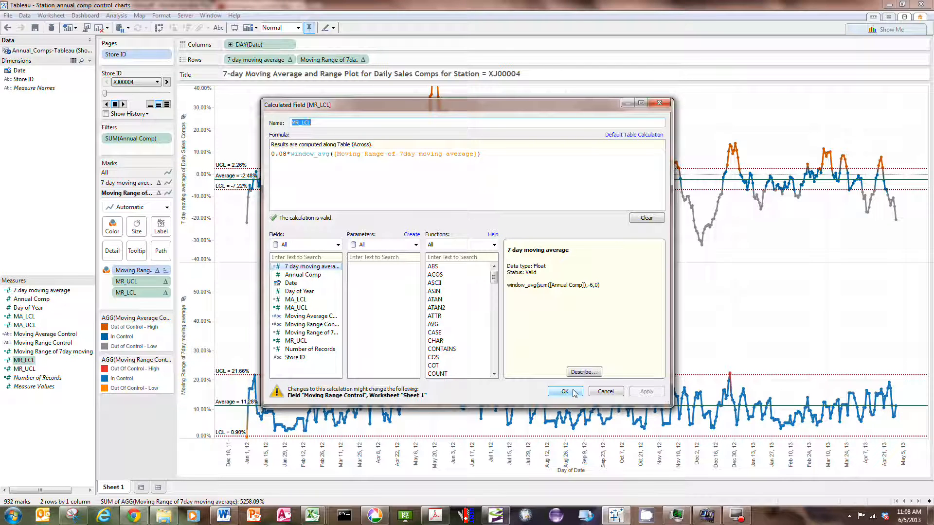
pyautogui.click(564, 391)
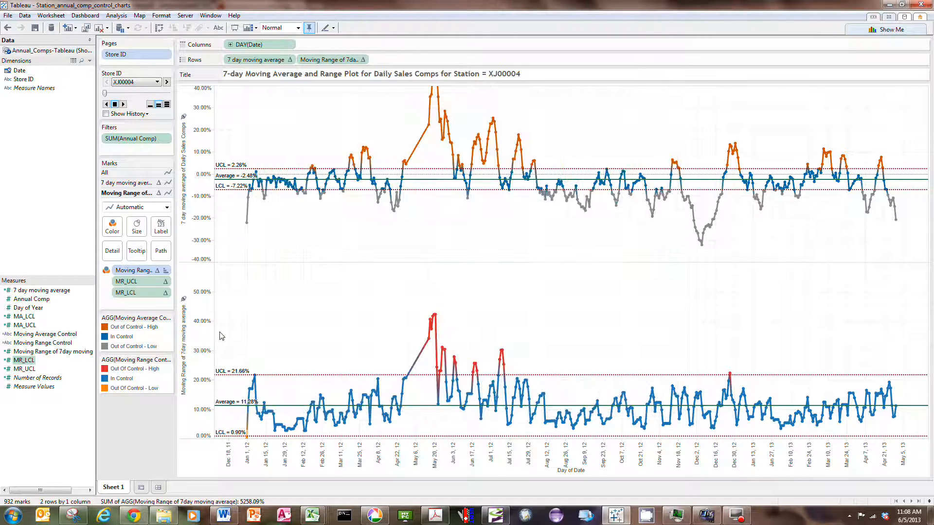
pyautogui.moveTo(223, 364)
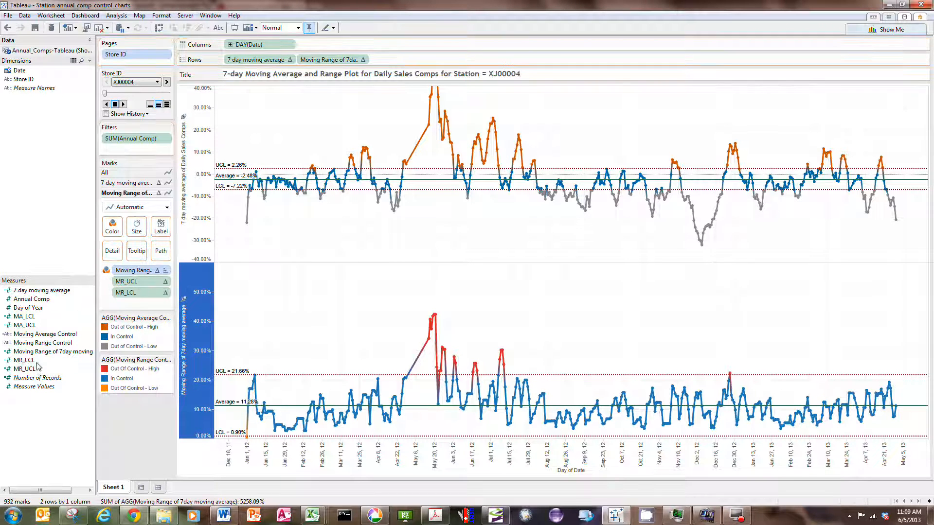
pyautogui.moveTo(199, 428)
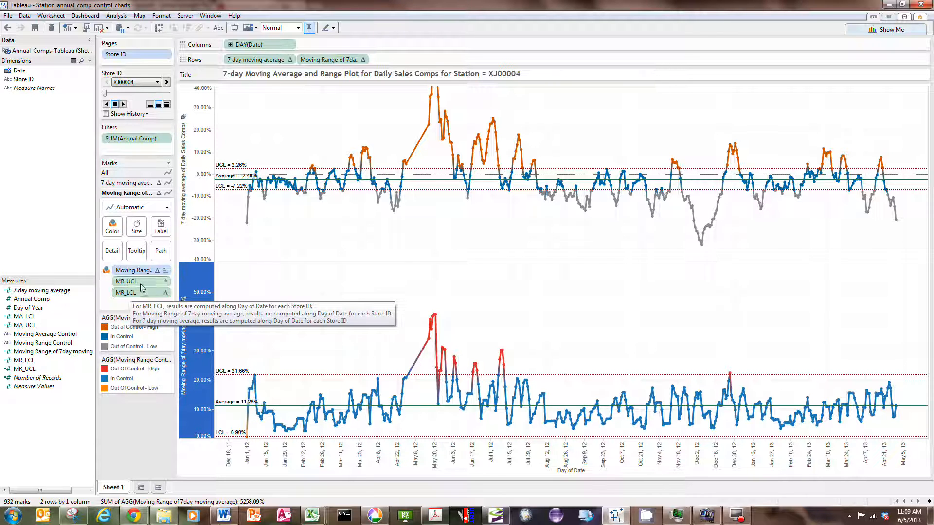
pyautogui.moveTo(252, 370)
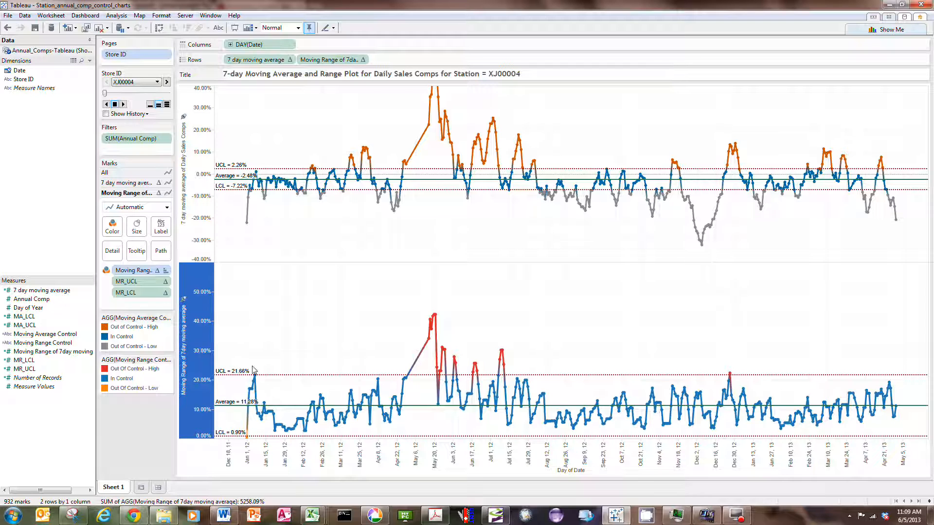
pyautogui.moveTo(327, 309)
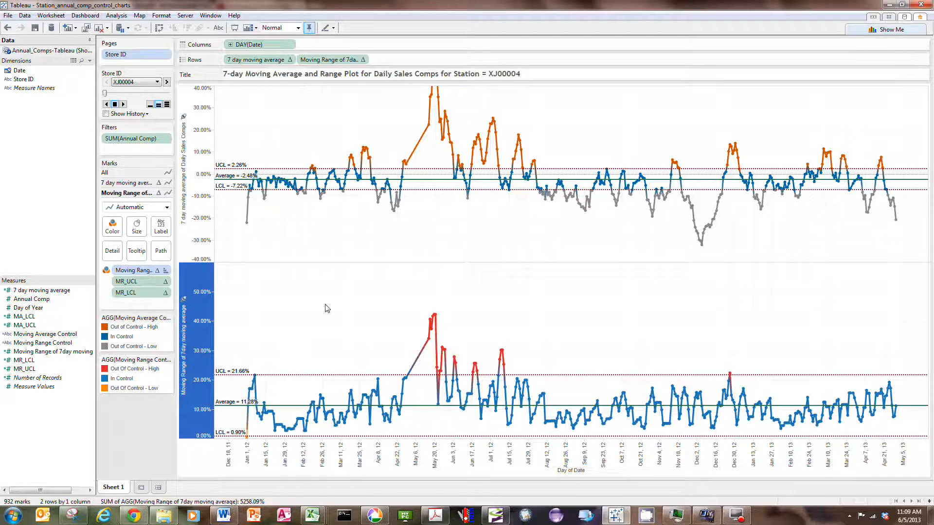
pyautogui.moveTo(227, 379)
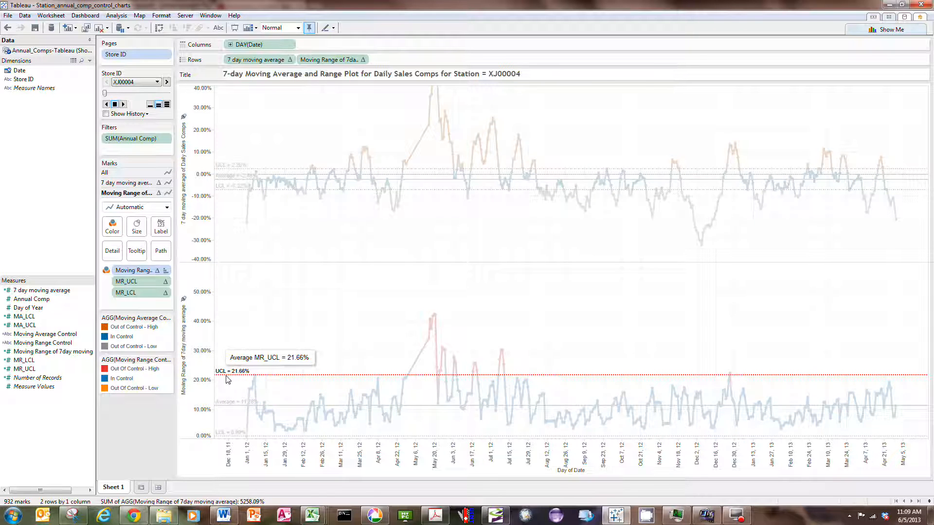
# Step: Edit the UCL reference line to use MR_UCL averaged per pane, keeping the 'UCL = <Value>' label
pyautogui.rightClick(231, 379)
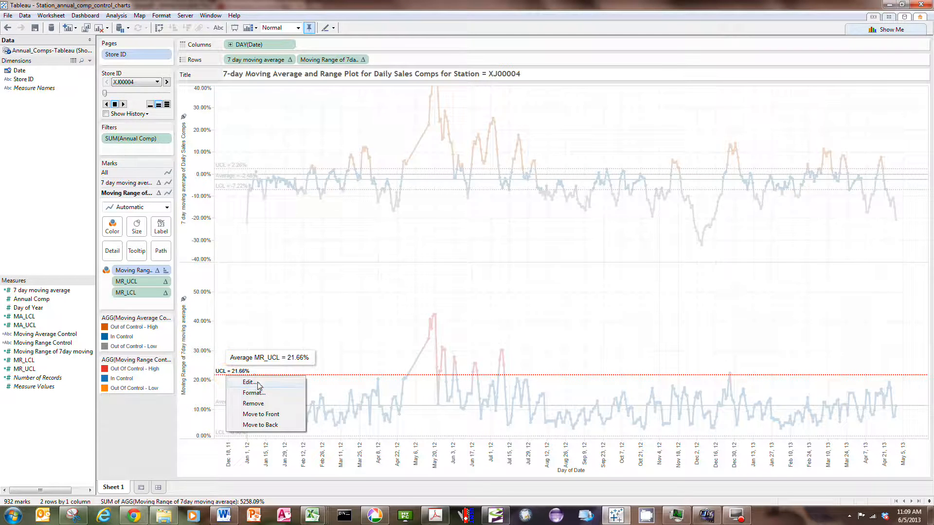
pyautogui.click(248, 381)
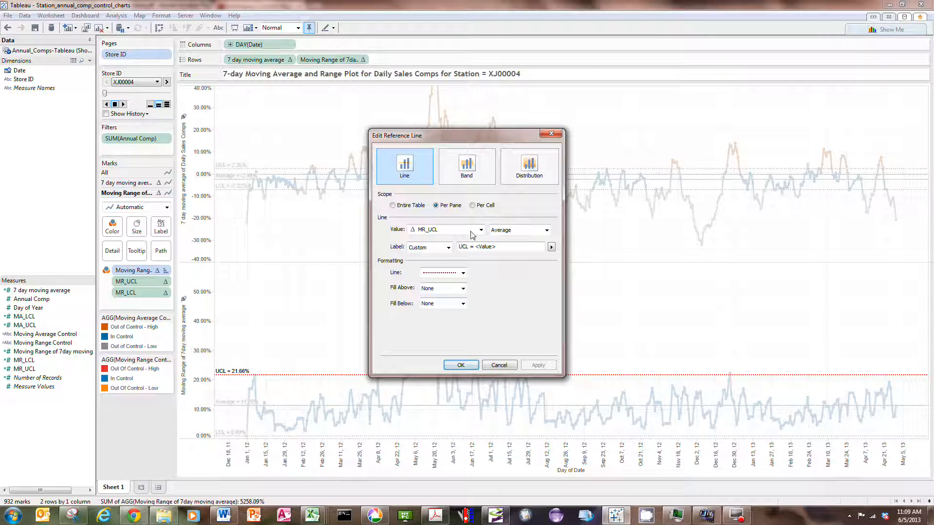
pyautogui.click(480, 229)
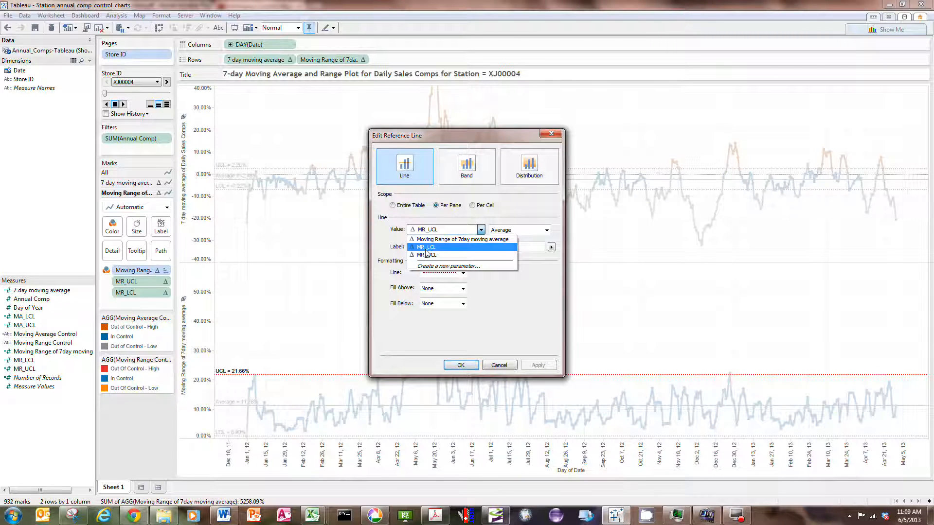
pyautogui.moveTo(437, 254)
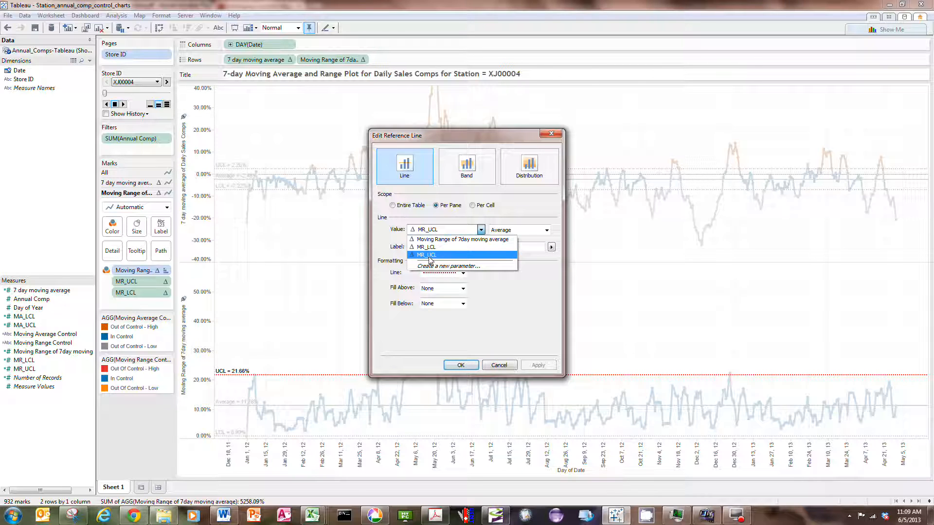
pyautogui.click(426, 255)
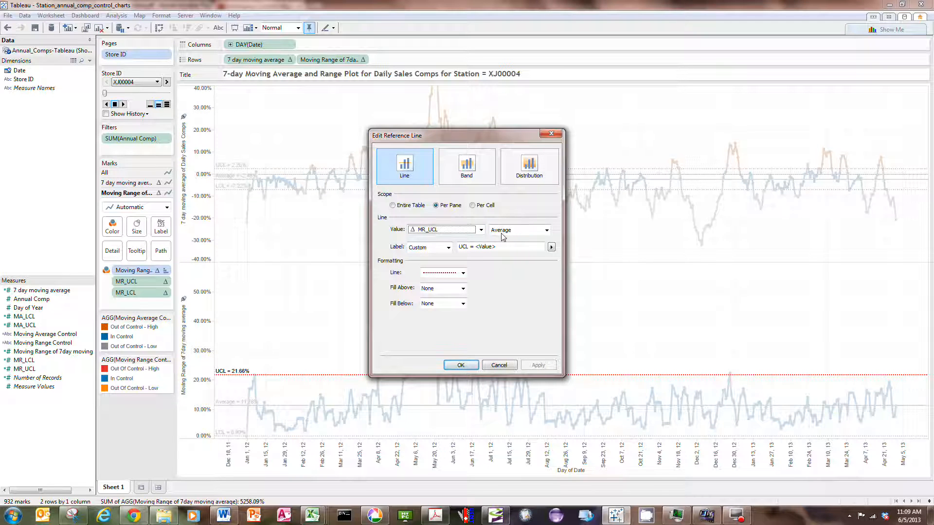
pyautogui.moveTo(456, 250)
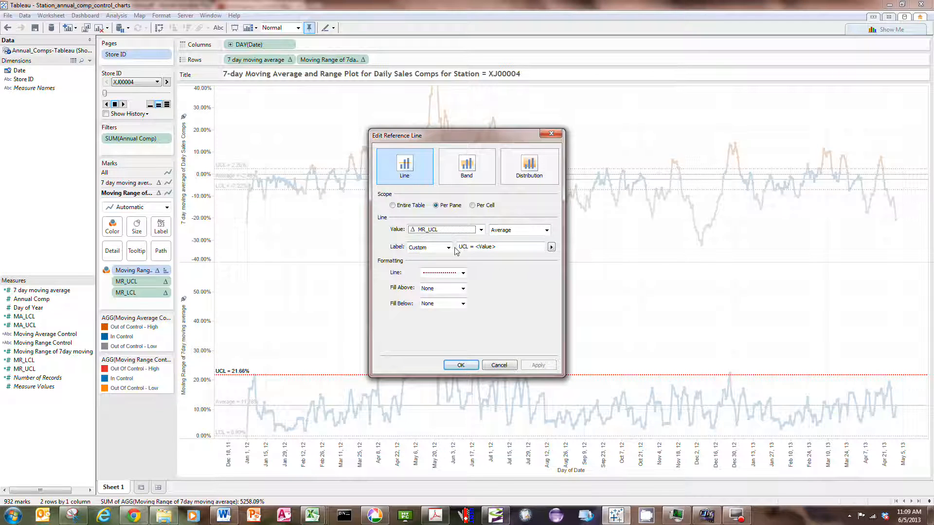
pyautogui.click(466, 247)
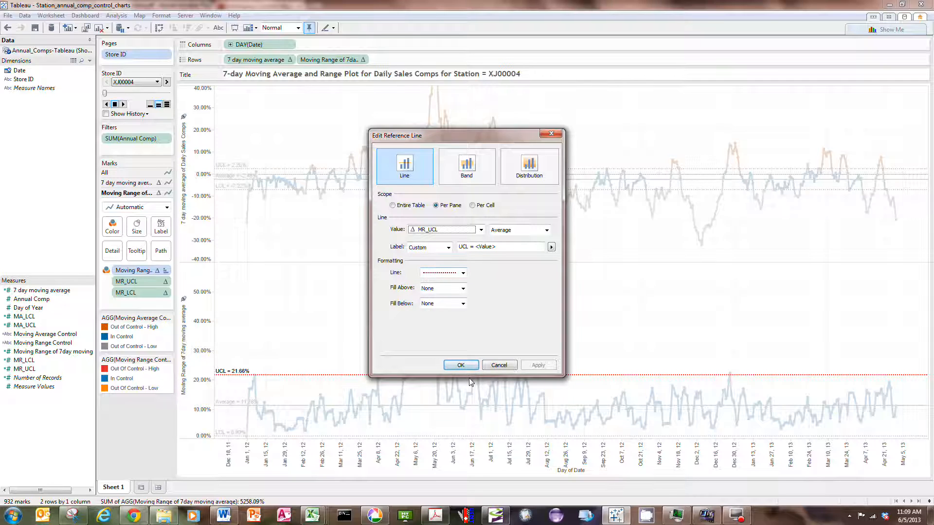
pyautogui.click(461, 364)
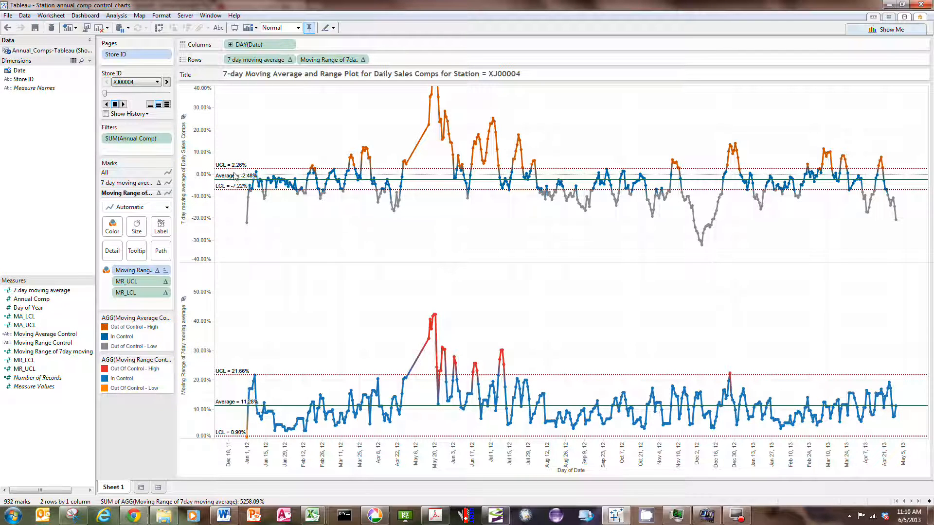
pyautogui.moveTo(74, 291)
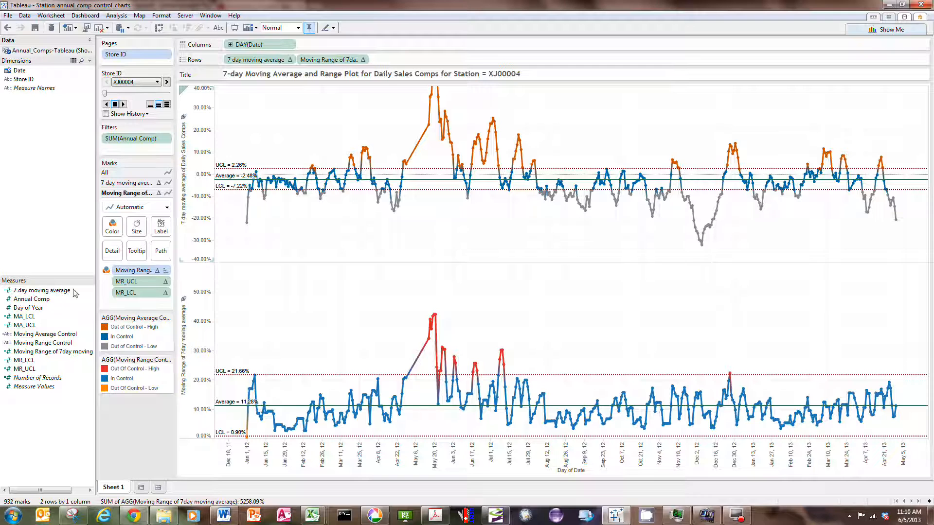
pyautogui.click(25, 325)
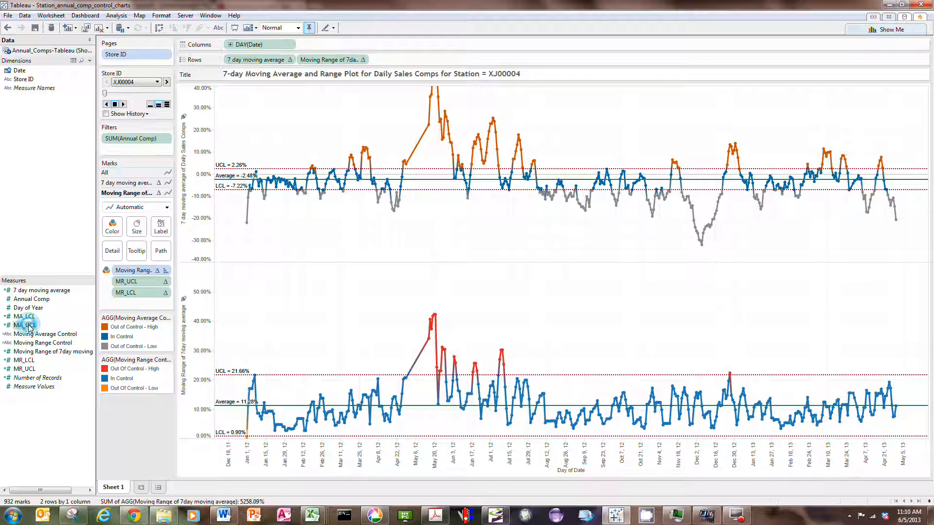
pyautogui.rightClick(24, 325)
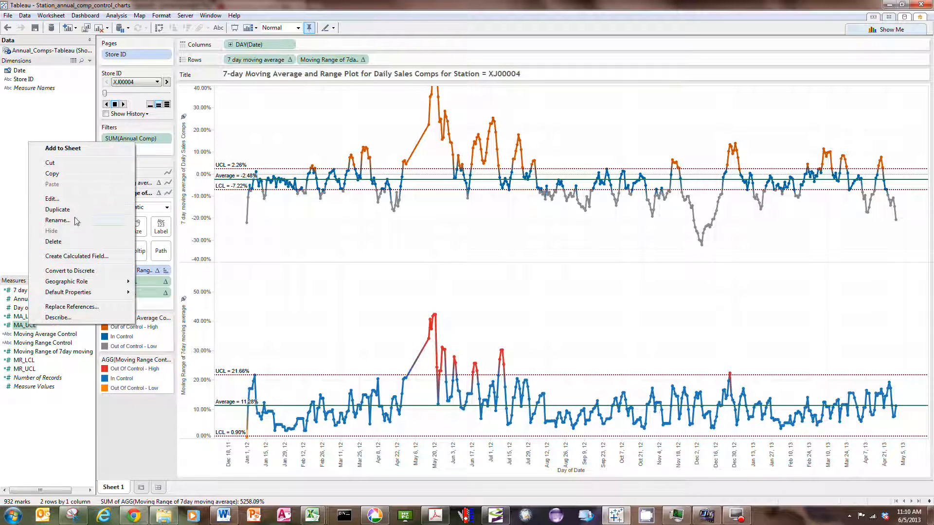
pyautogui.click(52, 198)
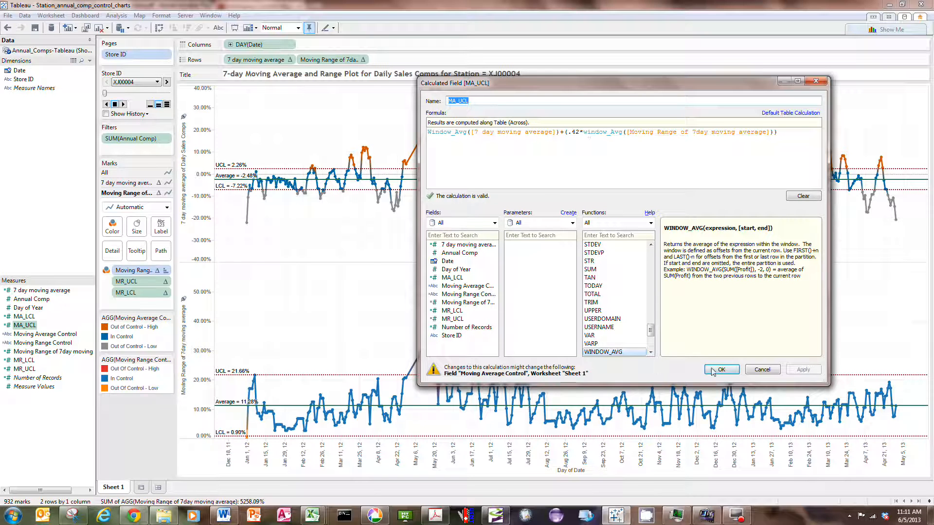
pyautogui.click(722, 370)
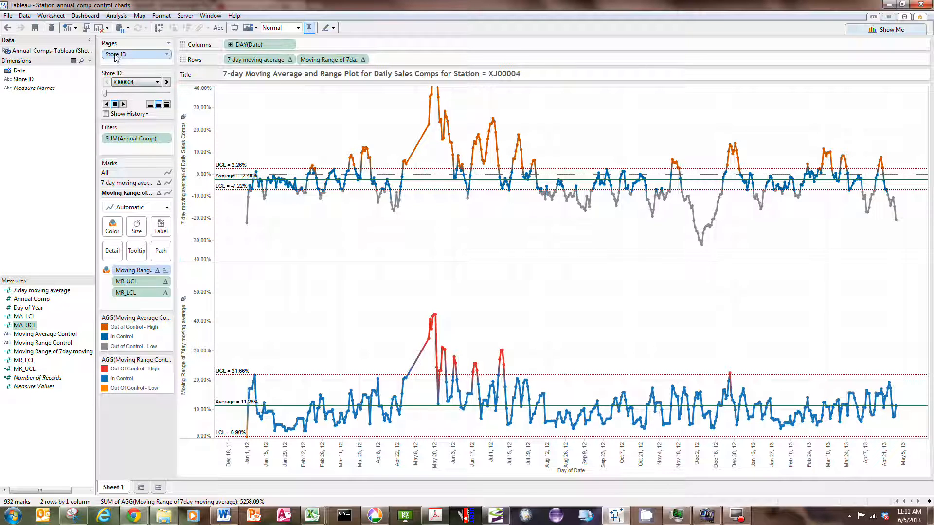
pyautogui.moveTo(112, 55)
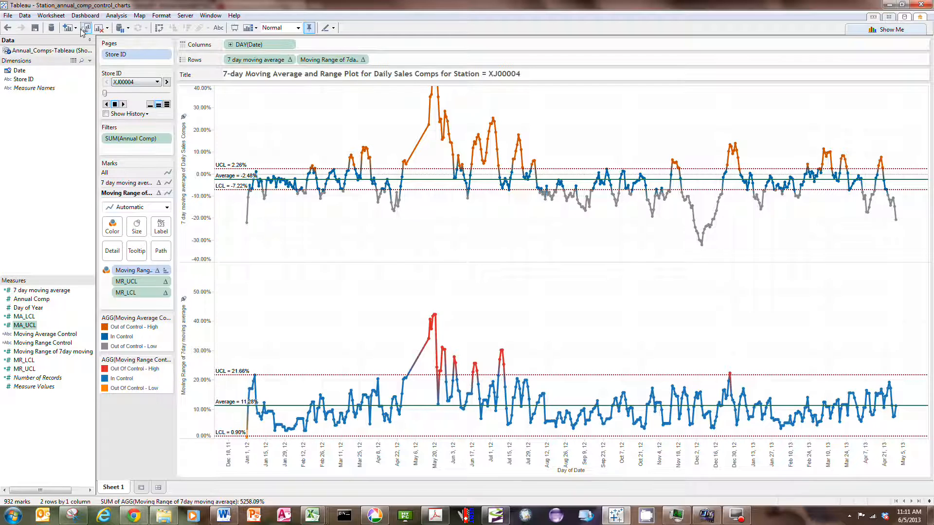
# Step: Set print scaling to fit 1 page across by 1 down in landscape and apply the page setup
pyautogui.click(7, 16)
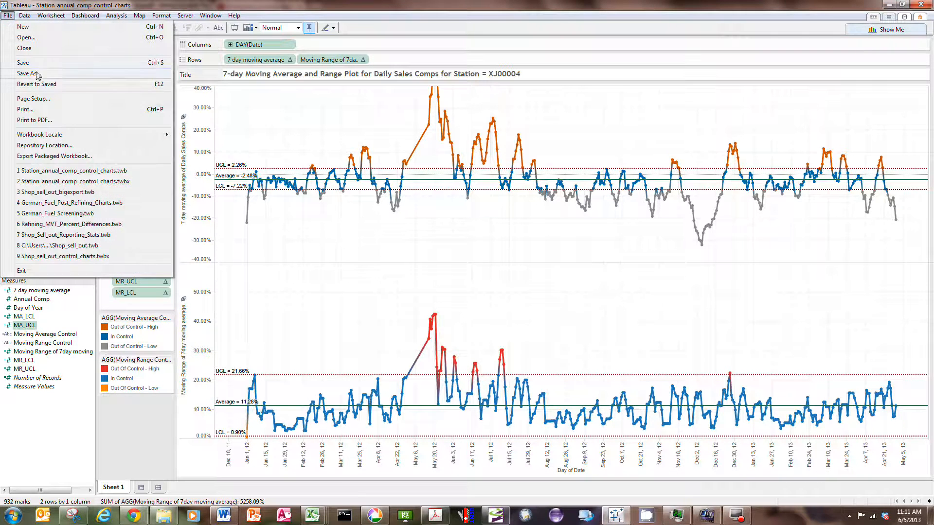
pyautogui.click(34, 99)
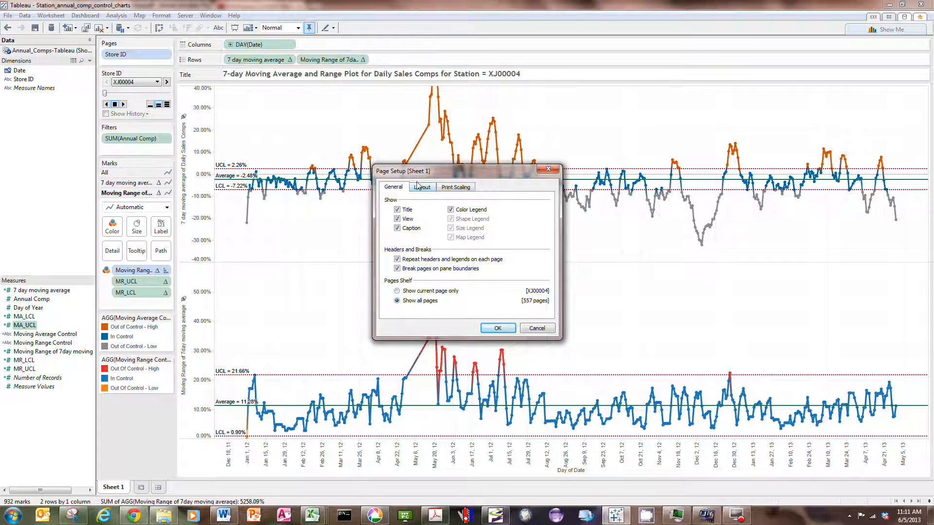
pyautogui.click(455, 187)
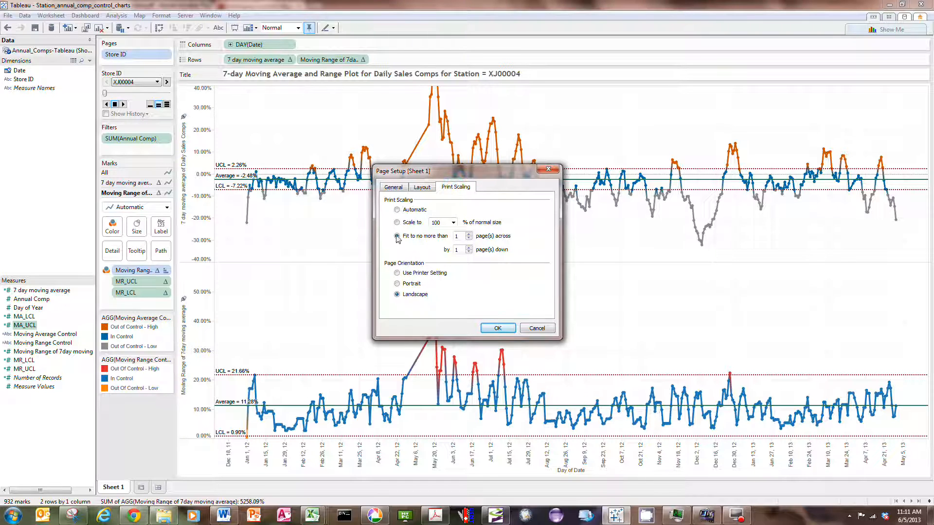
pyautogui.click(397, 235)
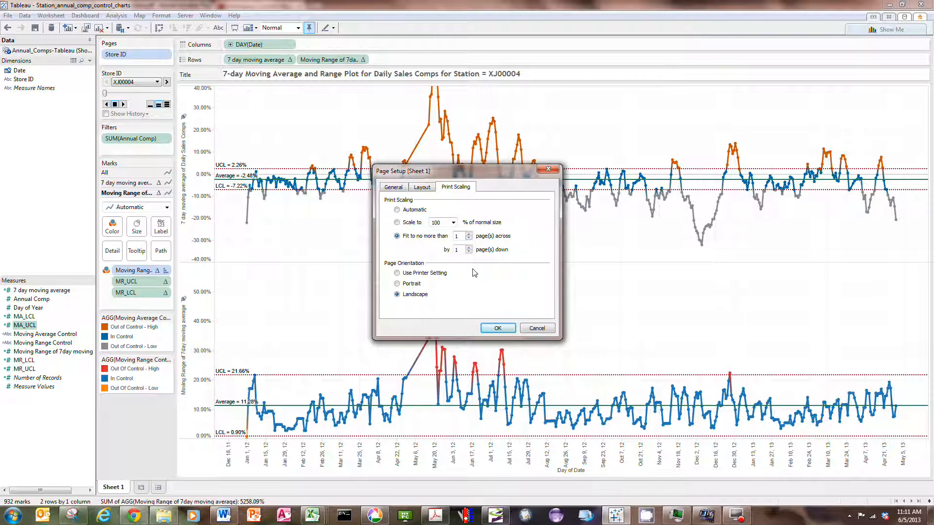
pyautogui.moveTo(430, 190)
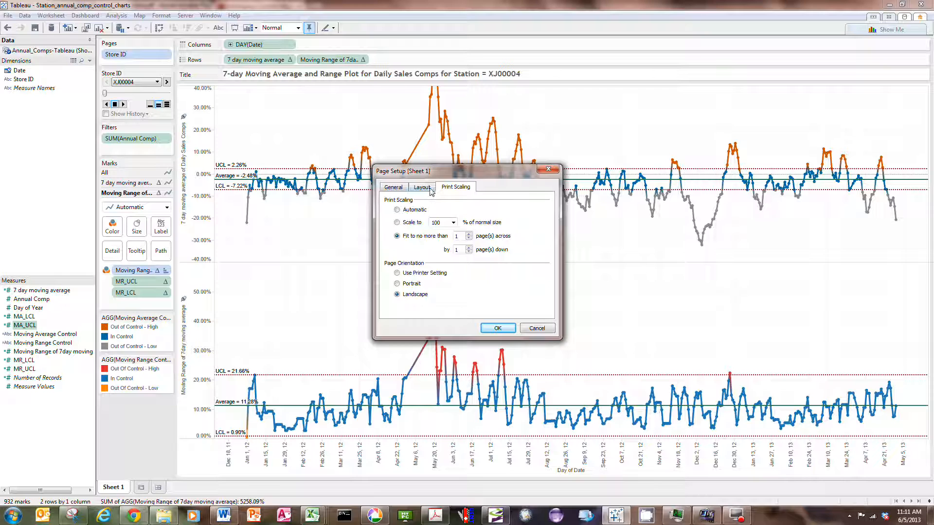
pyautogui.click(422, 187)
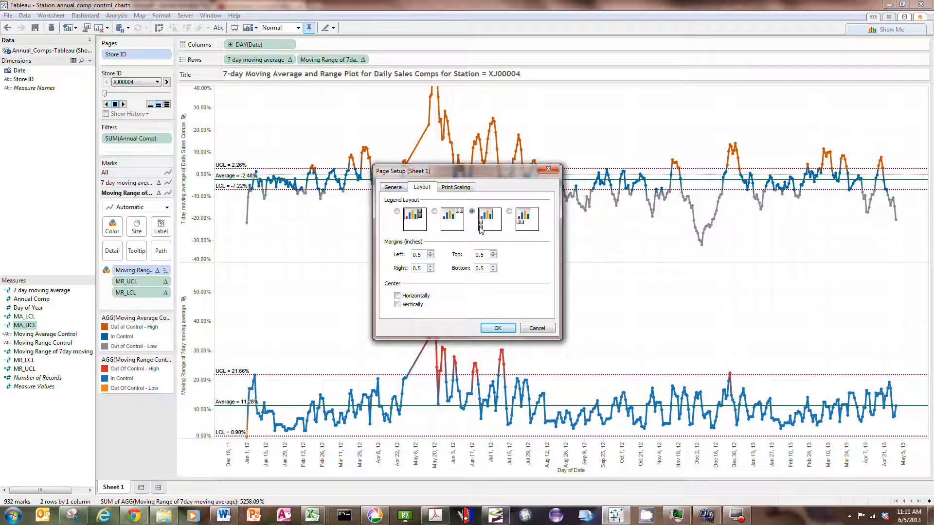
pyautogui.moveTo(468, 243)
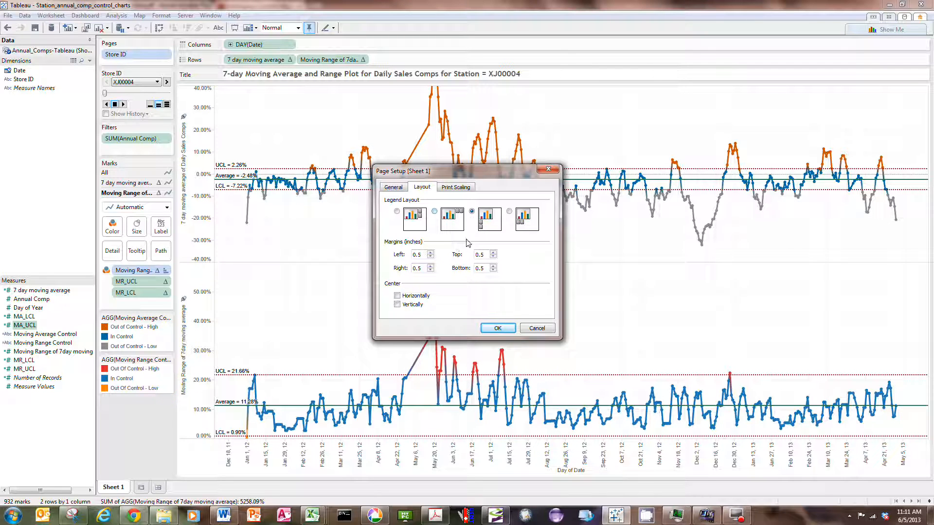
pyautogui.click(393, 187)
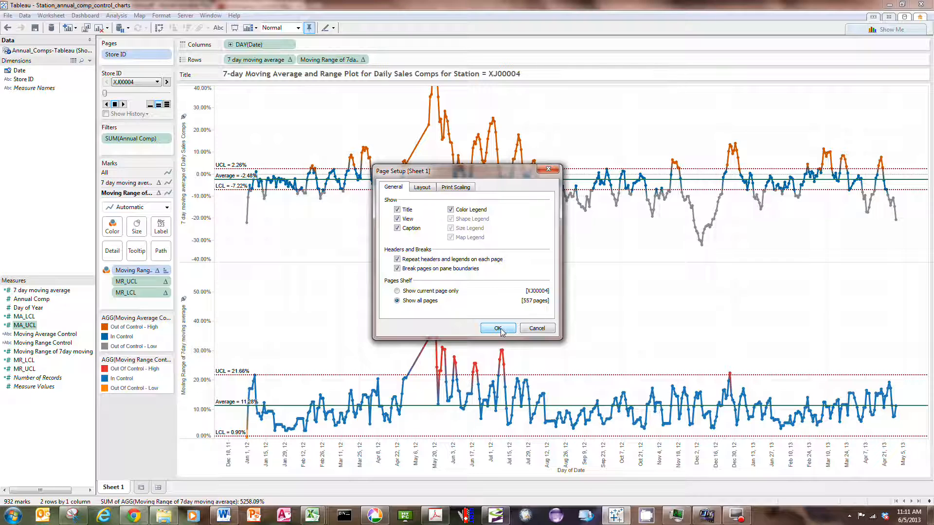
pyautogui.click(497, 329)
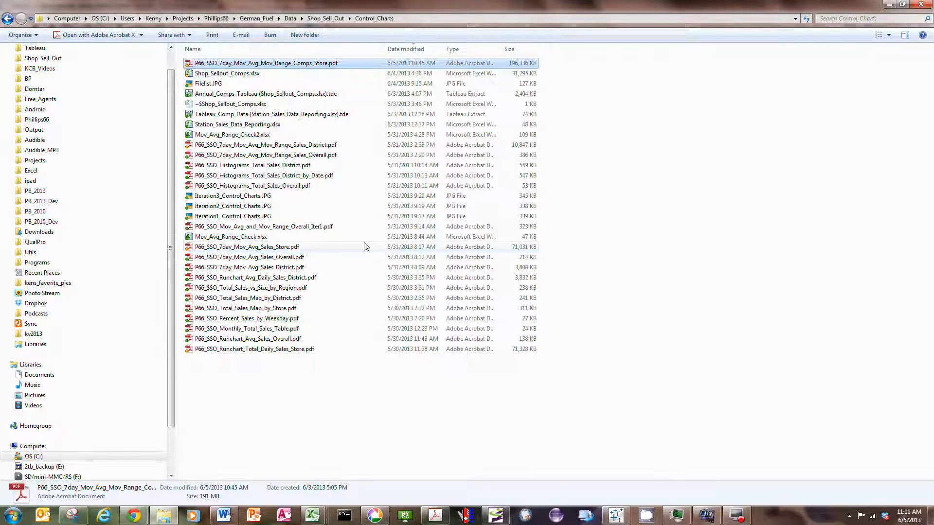
pyautogui.moveTo(521, 69)
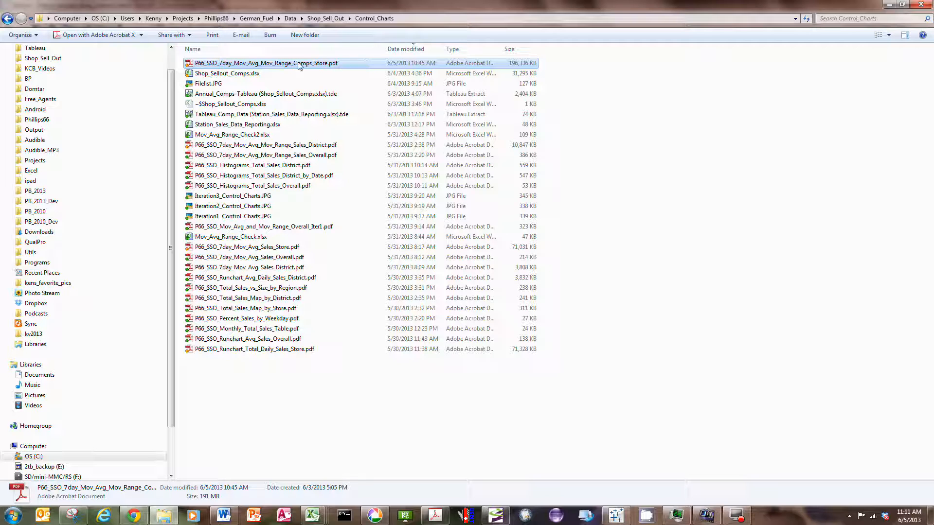
pyautogui.moveTo(284, 64)
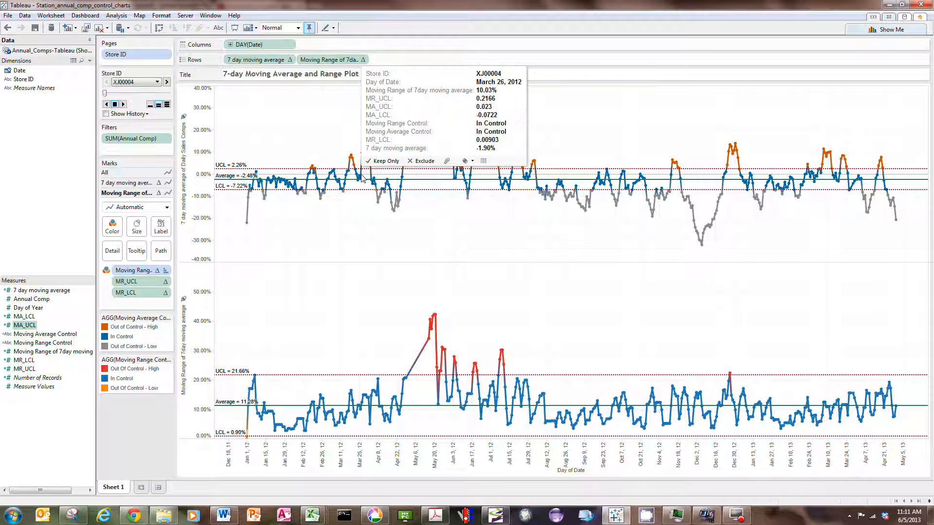
pyautogui.moveTo(352, 161)
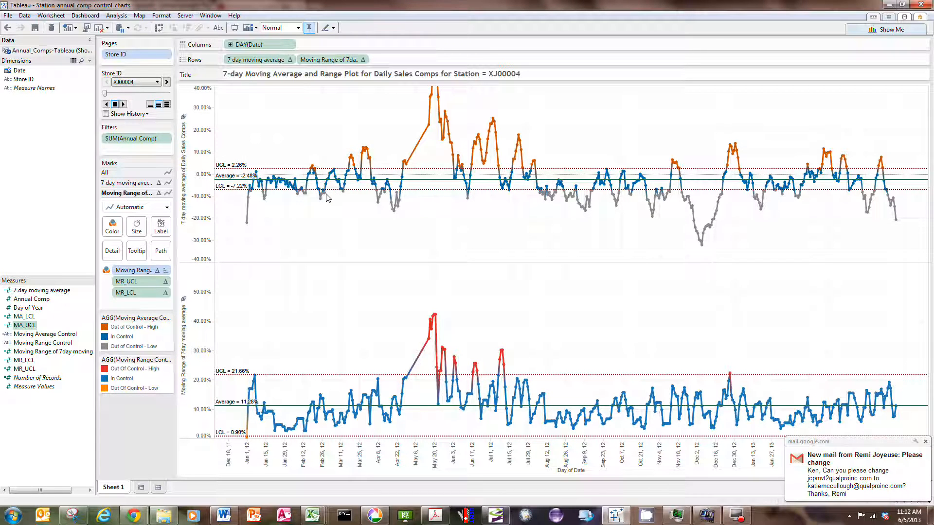
pyautogui.moveTo(307, 200)
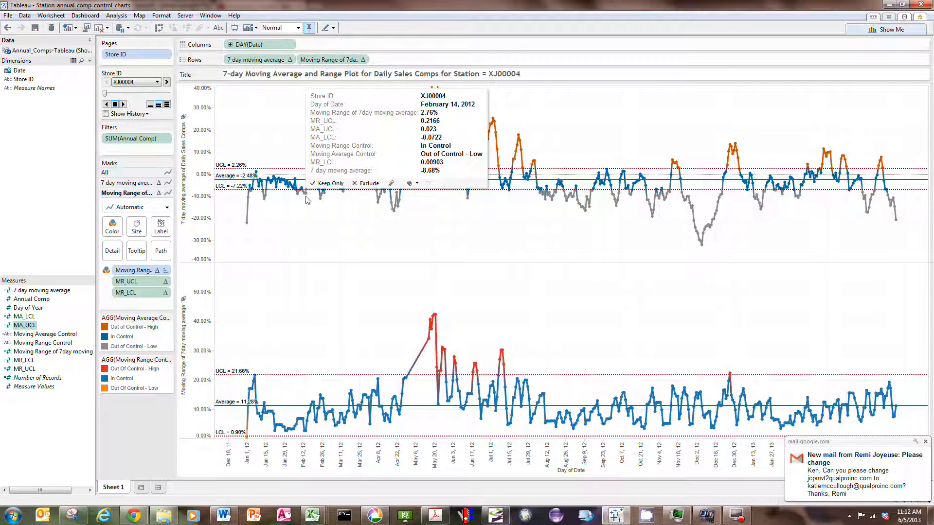
pyautogui.moveTo(299, 272)
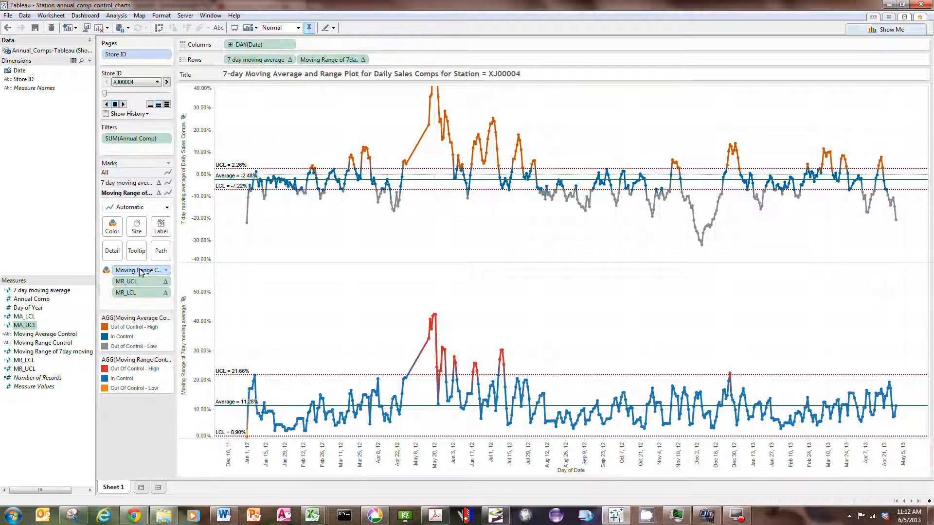
pyautogui.moveTo(138, 270)
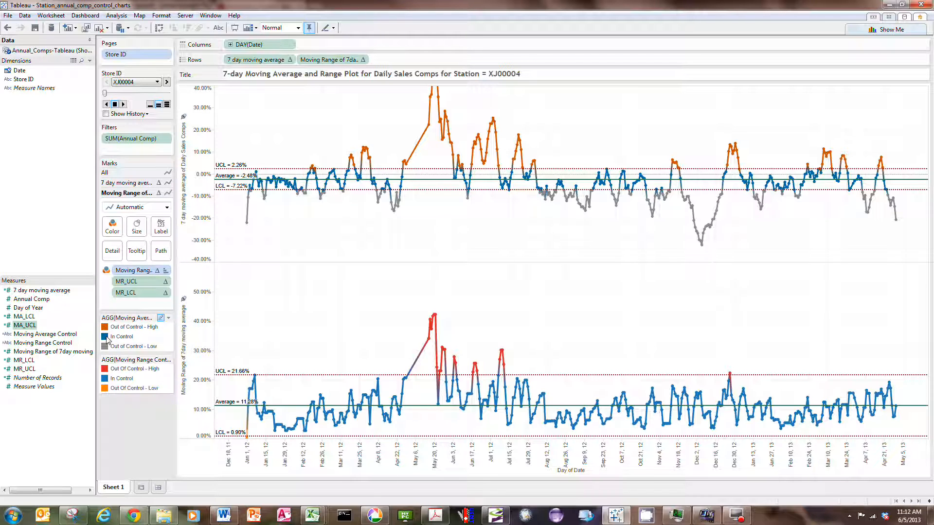
pyautogui.moveTo(289, 187)
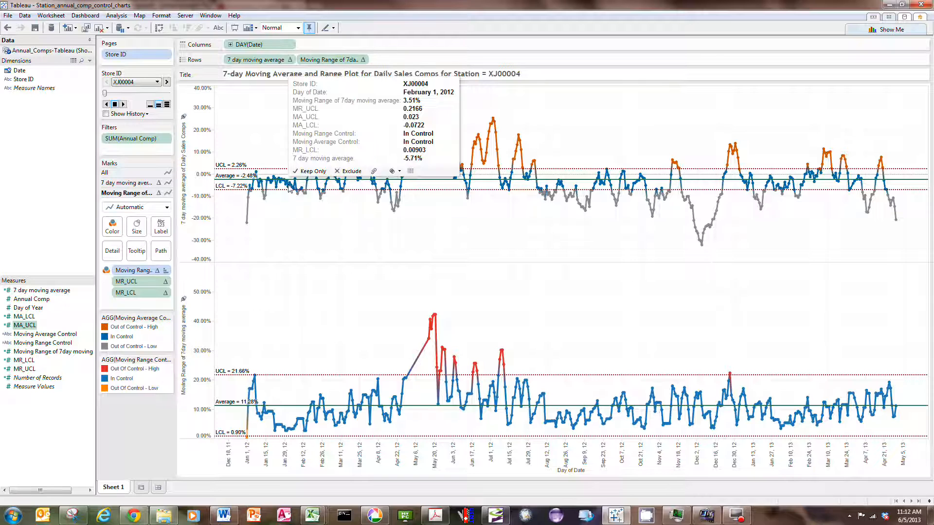
pyautogui.moveTo(280, 345)
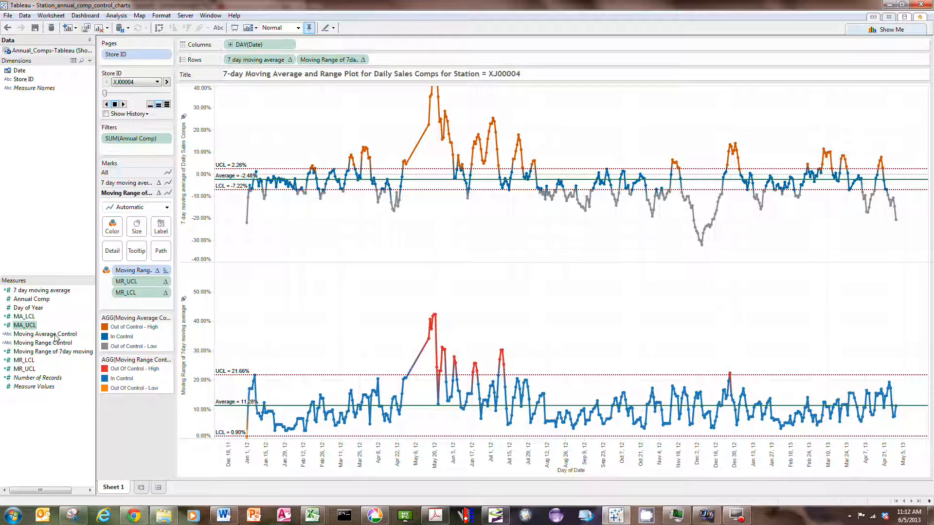
pyautogui.moveTo(43, 338)
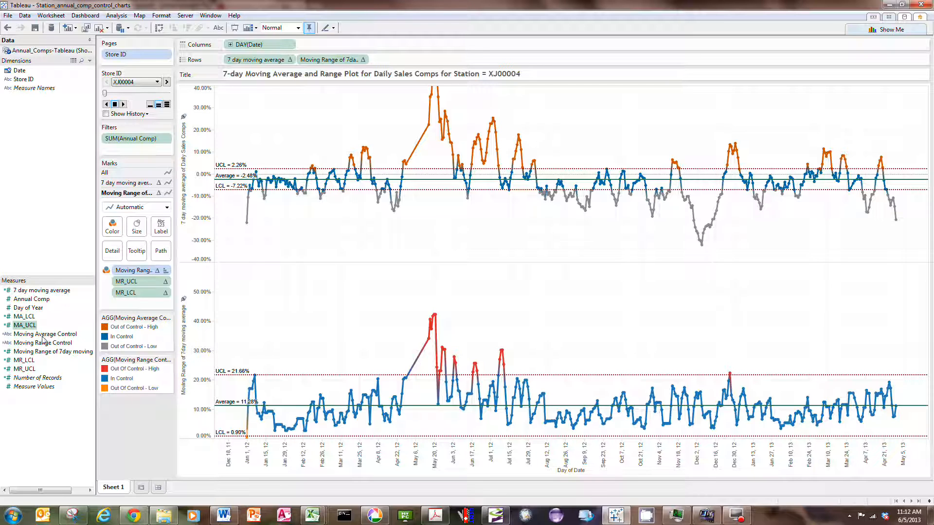
pyautogui.click(45, 333)
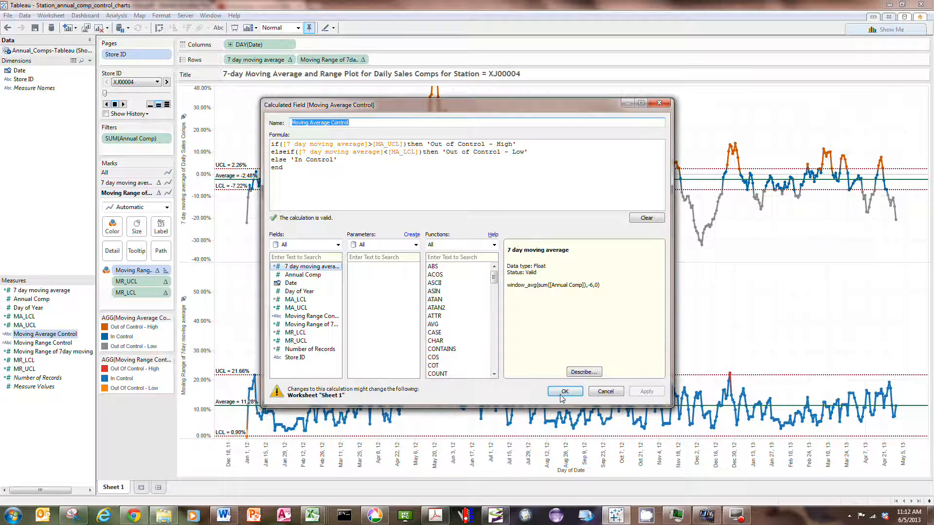
pyautogui.click(564, 391)
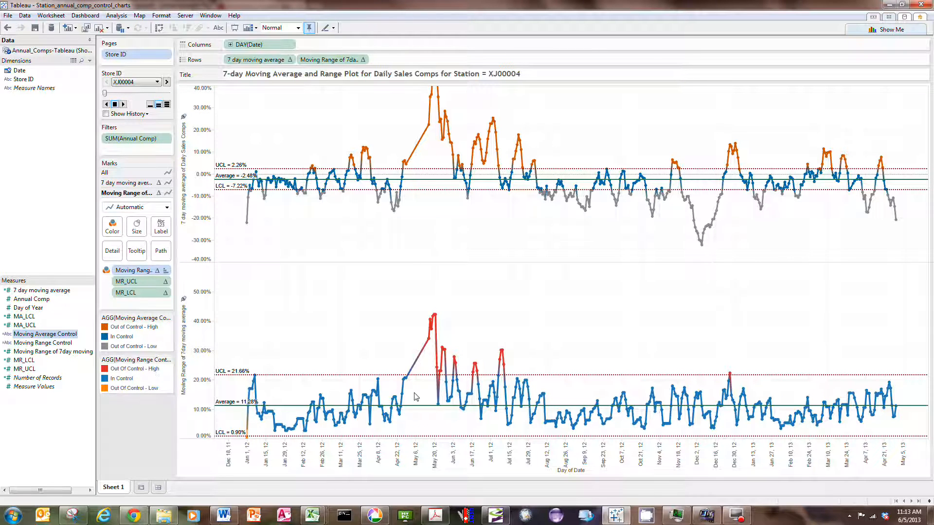
pyautogui.moveTo(442, 383)
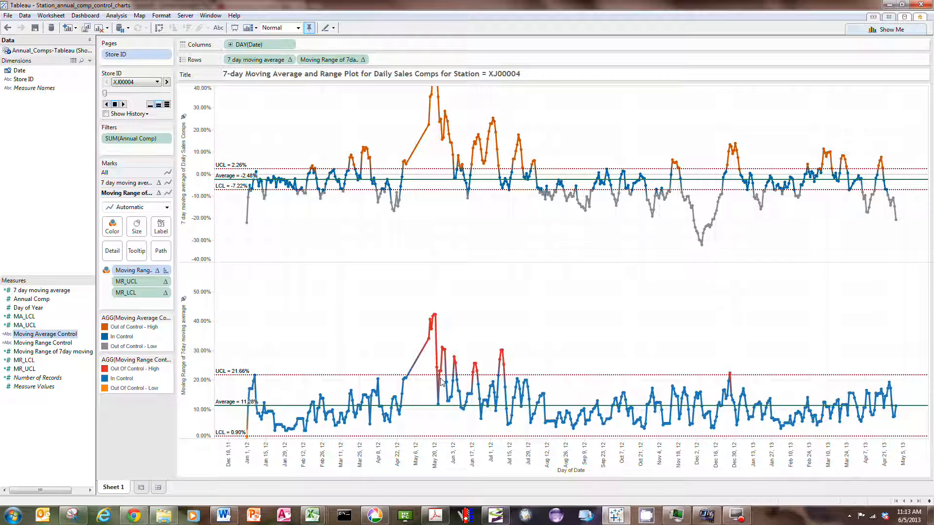
pyautogui.moveTo(393, 290)
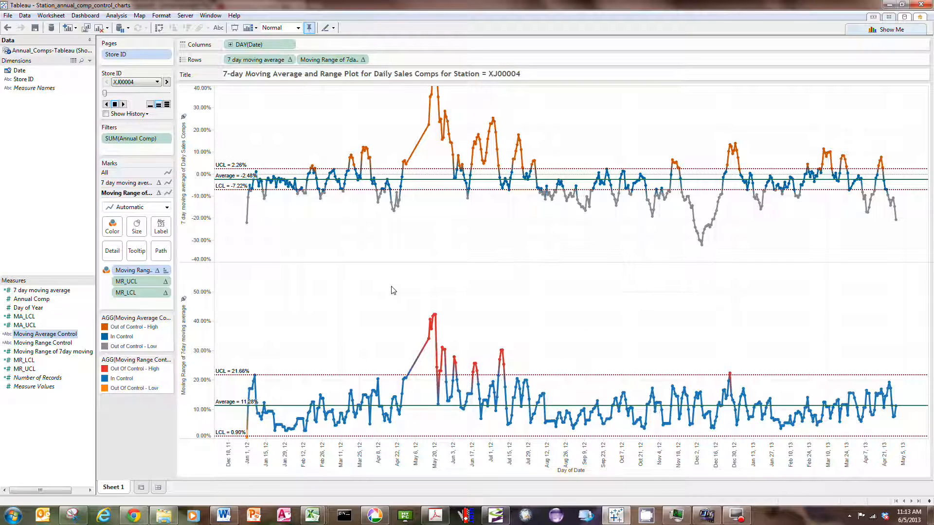
pyautogui.moveTo(443, 133)
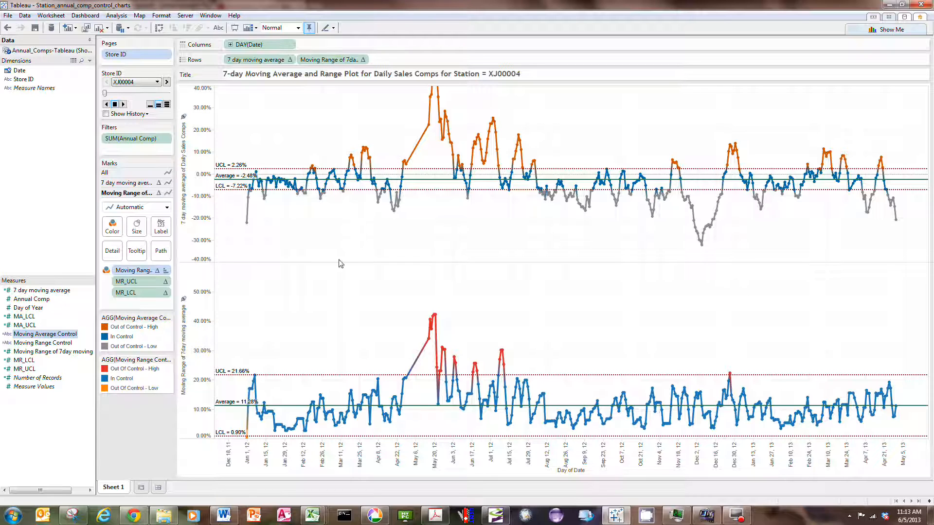
pyautogui.moveTo(397, 317)
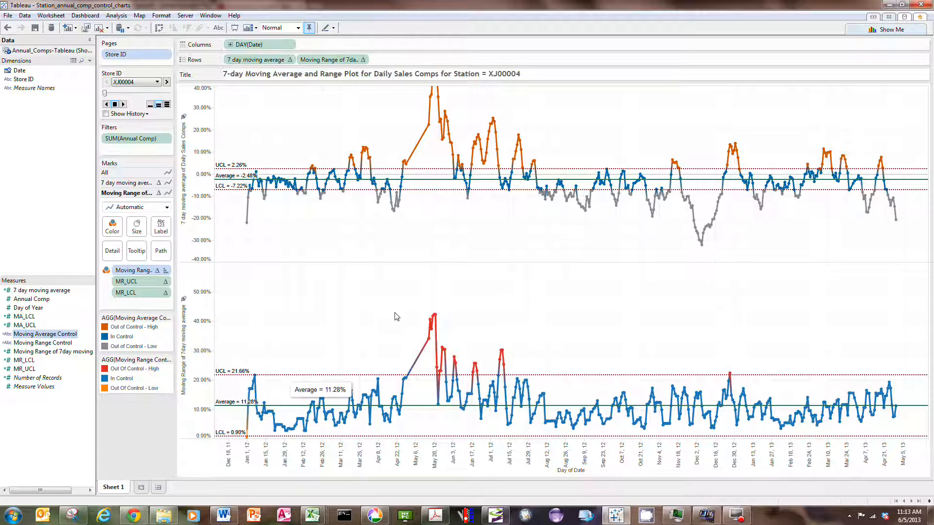
pyautogui.moveTo(409, 302)
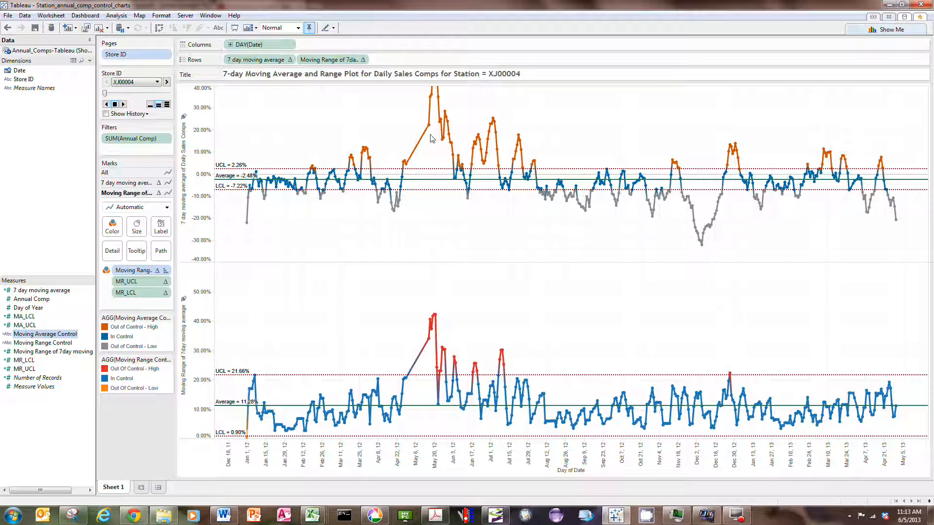
pyautogui.moveTo(360, 142)
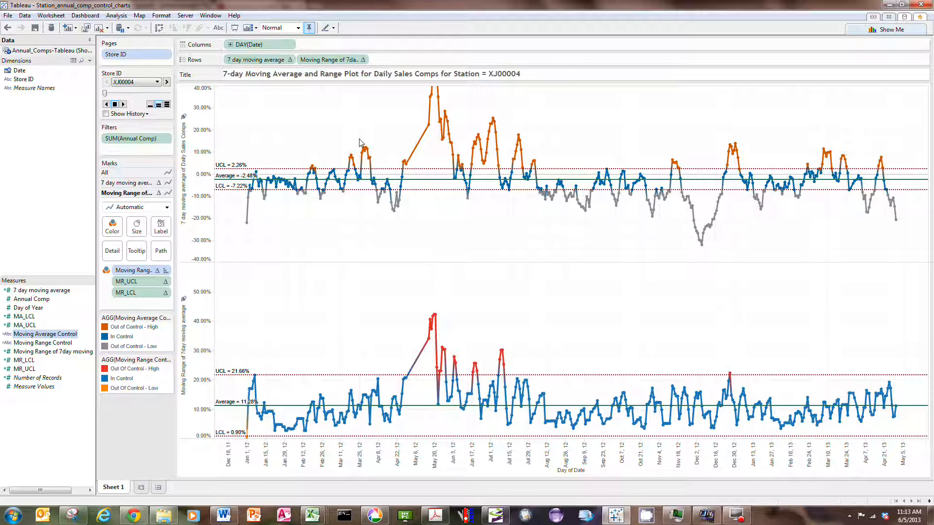
pyautogui.moveTo(377, 146)
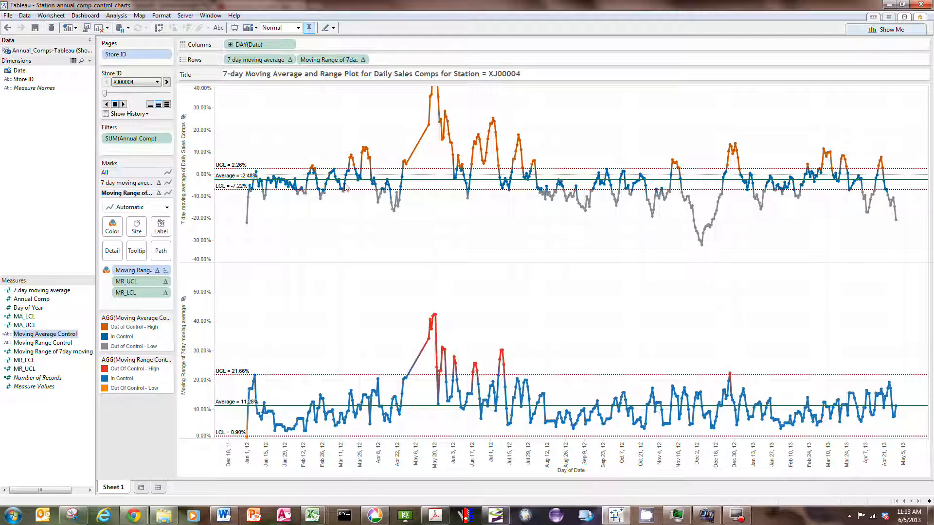
pyautogui.moveTo(381, 147)
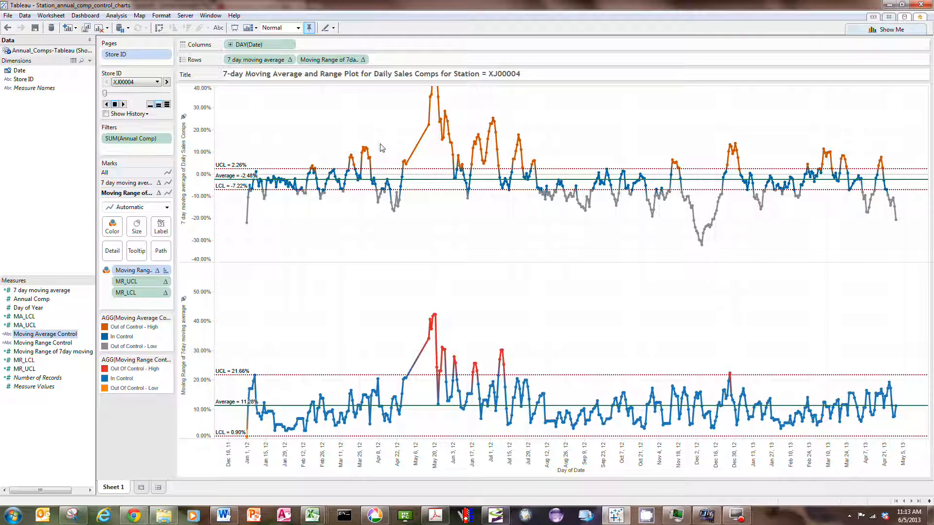
pyautogui.moveTo(391, 150)
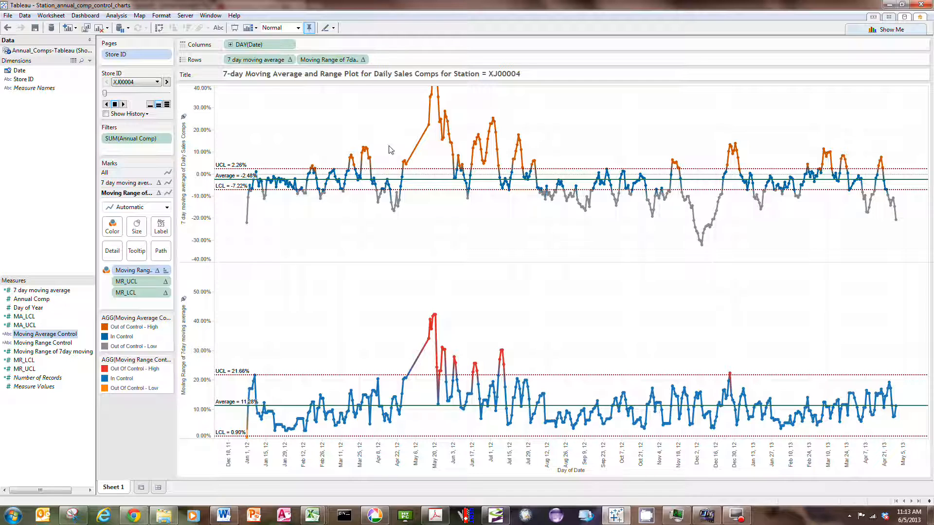